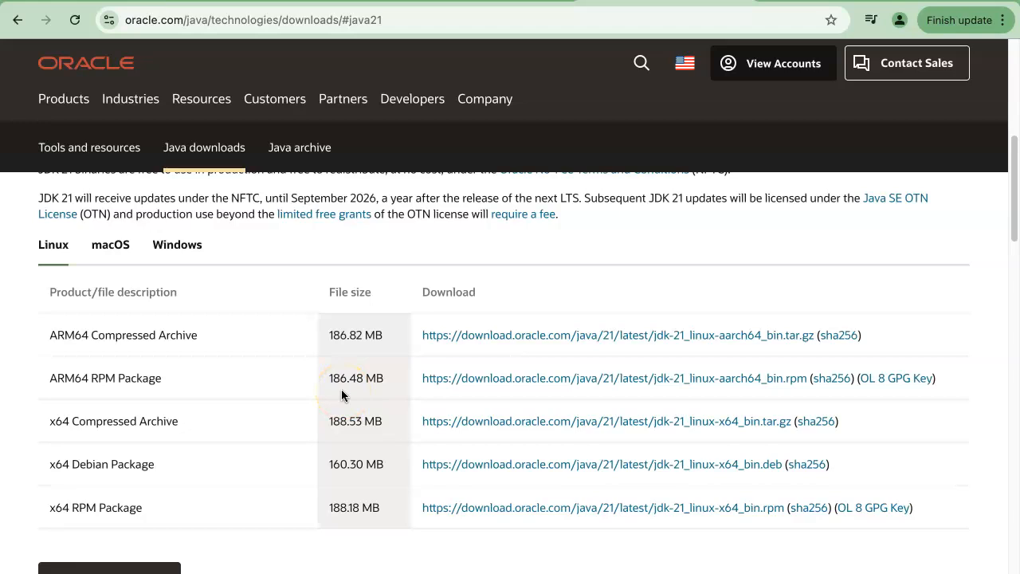
- Browse the JDK 21 macOS packages, then switch to the Windows download list
{"action": "scroll", "scroll_direction": "down", "scroll_amount": 3}
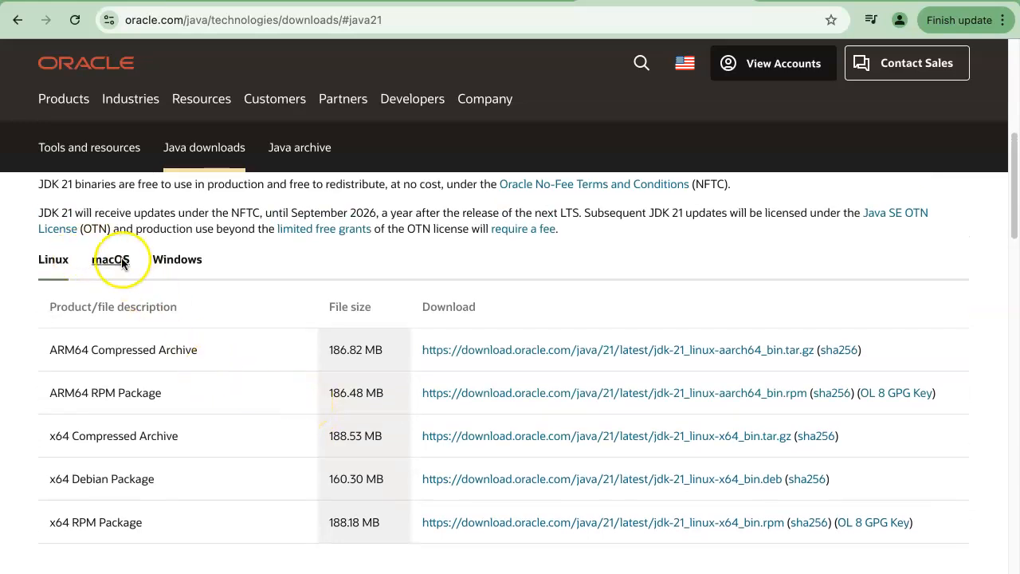
{"action": "left_click", "coordinate": [111, 259]}
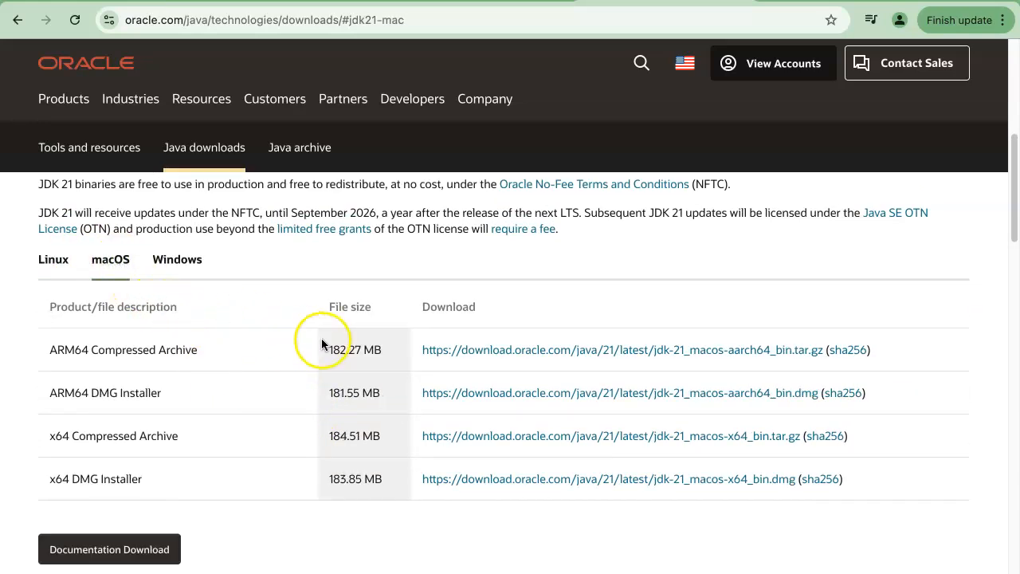
{"action": "mouse_move", "coordinate": [390, 401]}
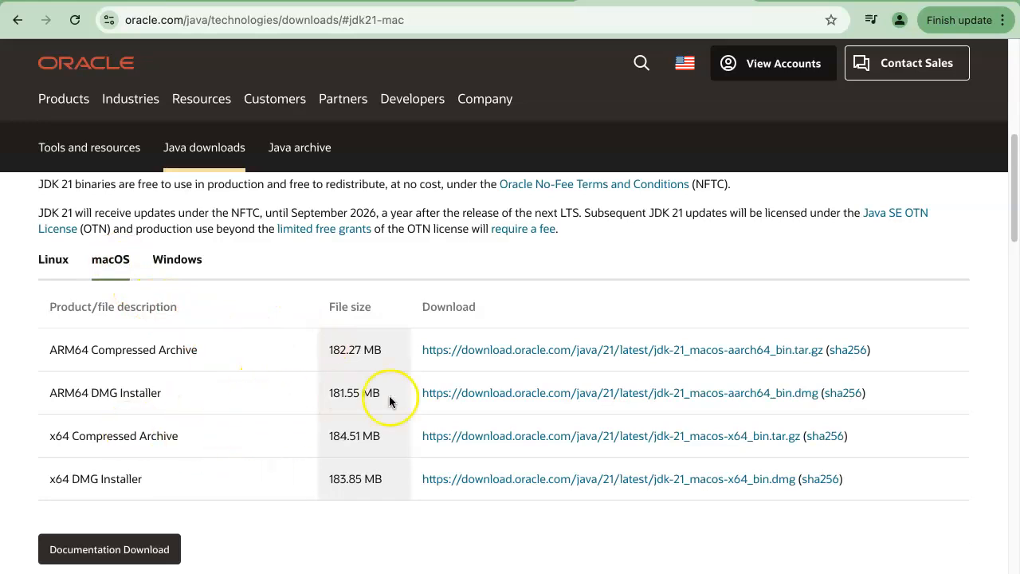
{"action": "scroll", "scroll_direction": "down", "scroll_amount": 3}
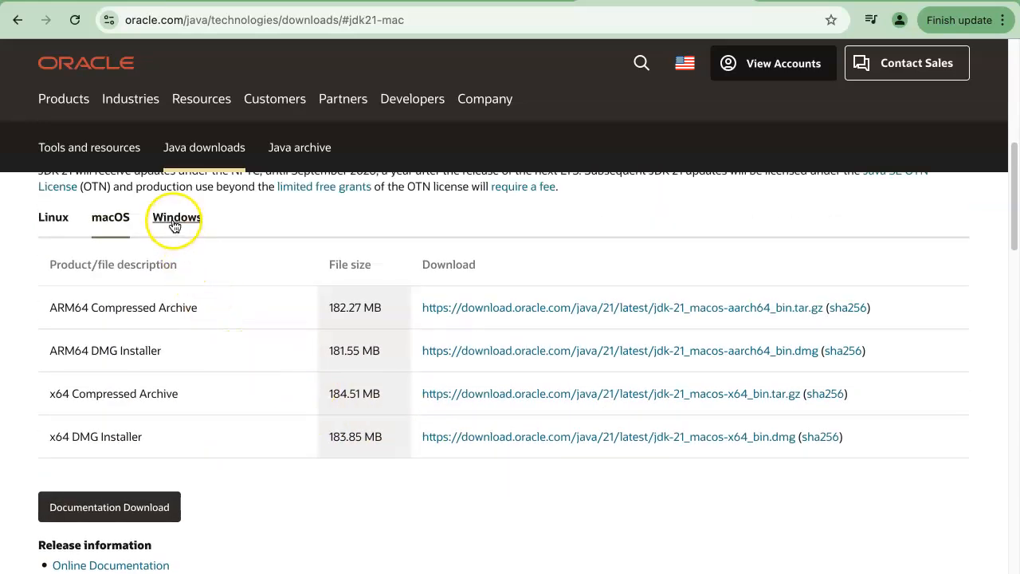
{"action": "left_click", "coordinate": [177, 217]}
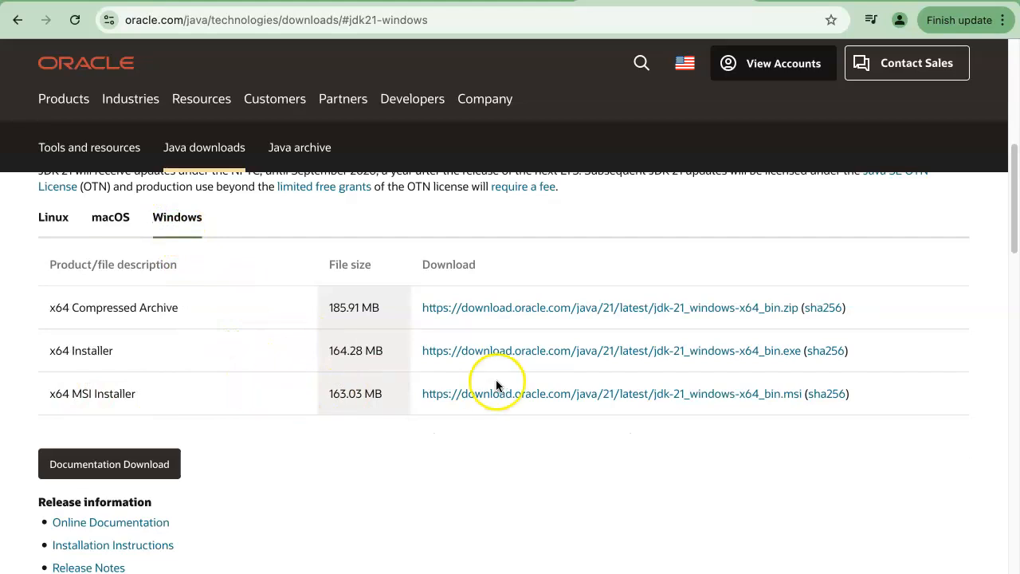
{"action": "mouse_move", "coordinate": [194, 346]}
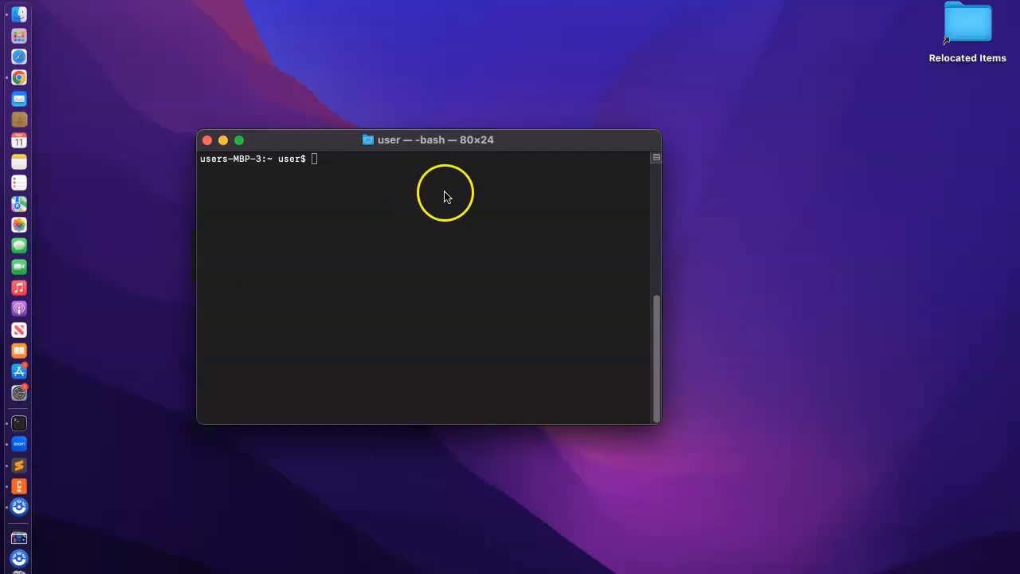
{"action": "mouse_move", "coordinate": [445, 248]}
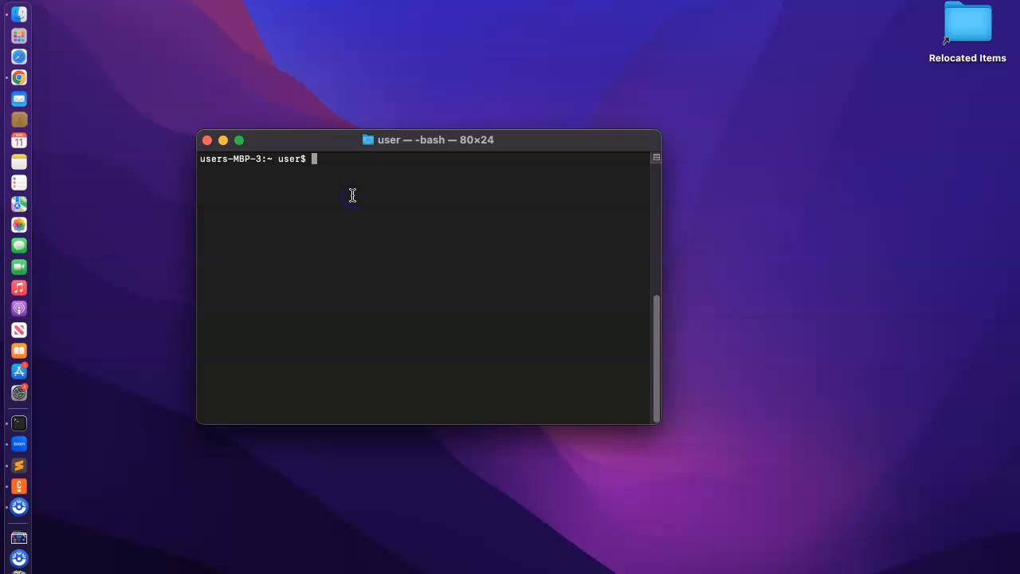
- Run java --version and confirm Java 21.0.4 LTS is installed
{"action": "type", "text": "java --"}
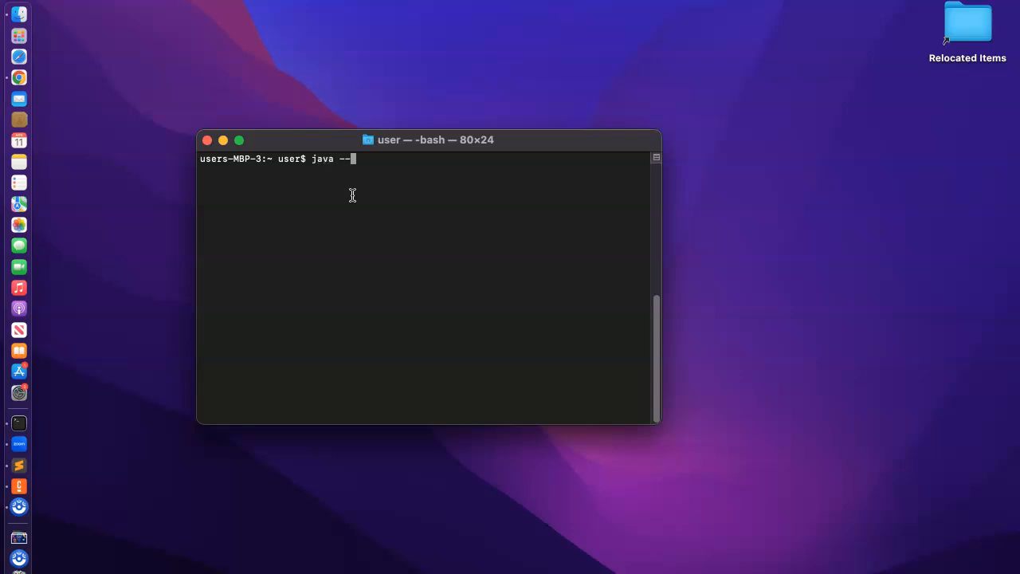
{"action": "type", "text": "version"}
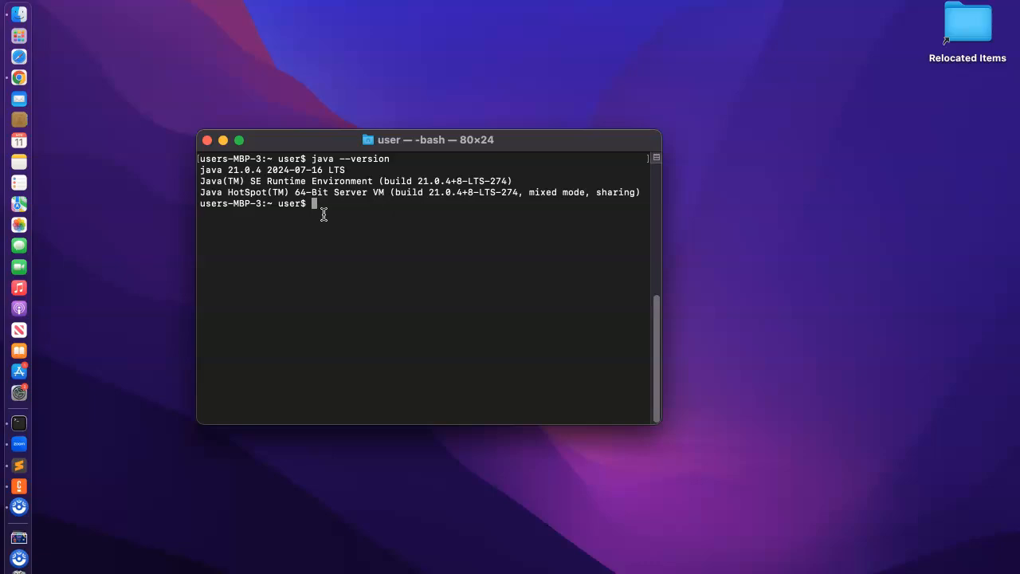
{"action": "mouse_move", "coordinate": [345, 308]}
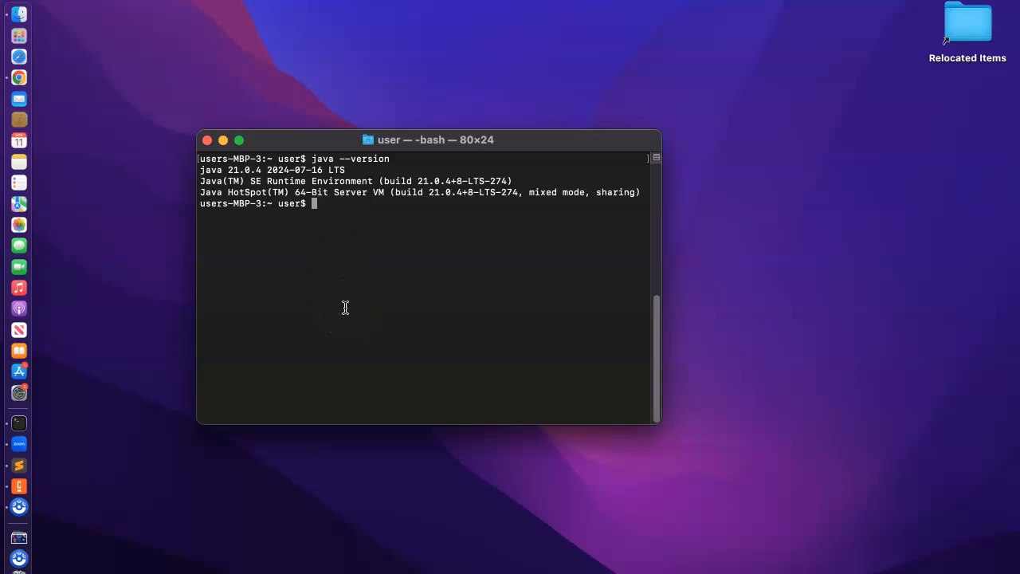
{"action": "mouse_move", "coordinate": [152, 465]}
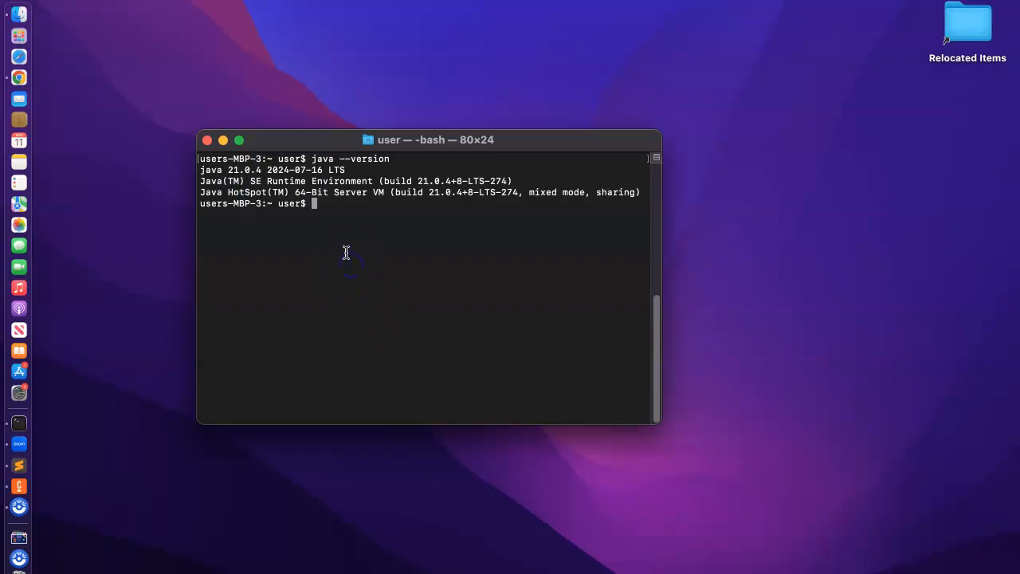
- Export JAVA_HOME set to the pasted JDK 21 Contents/Home path
{"action": "type", "text": "export JAVA"}
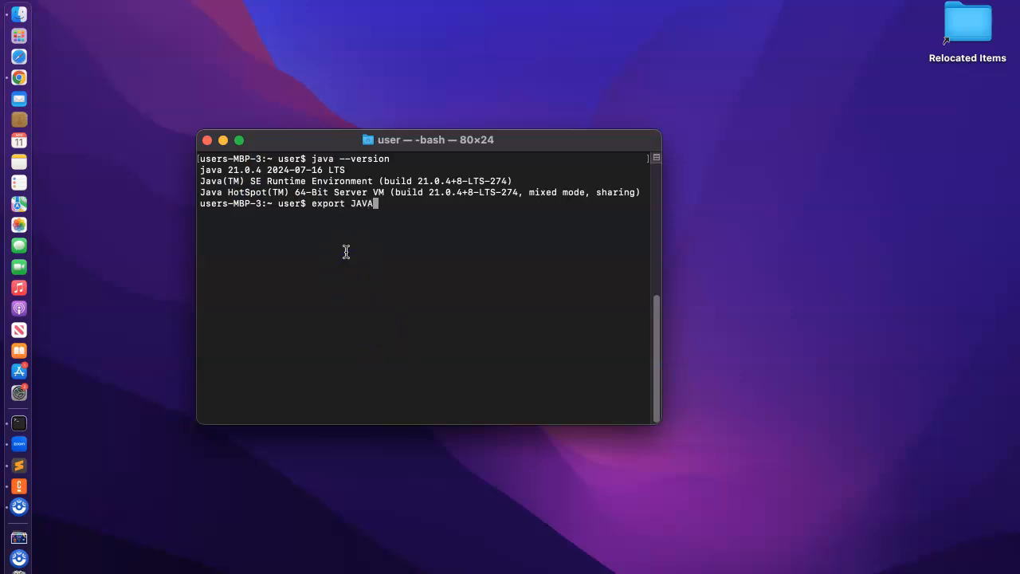
{"action": "type", "text": "_HOME"}
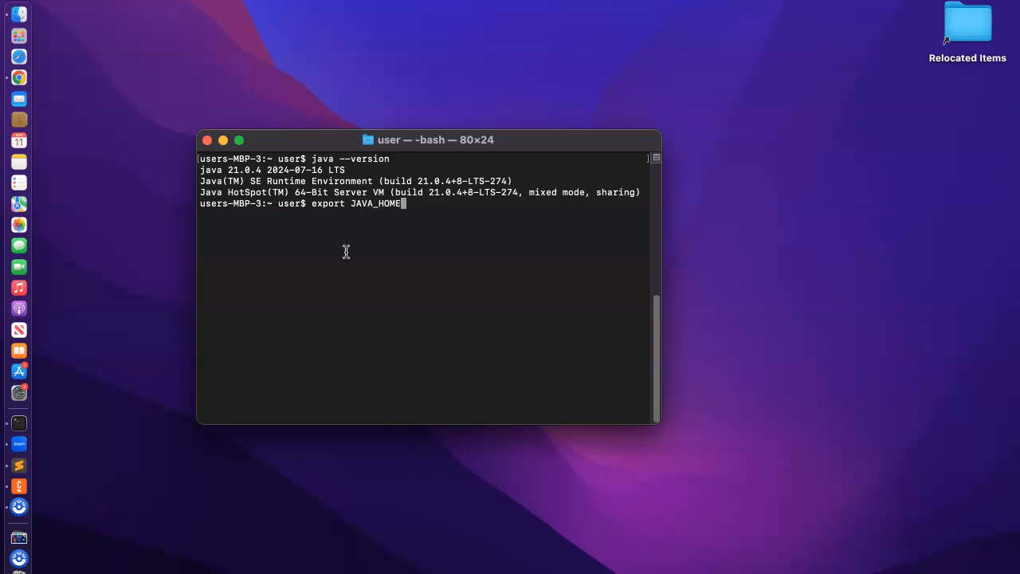
{"action": "type", "text": "="}
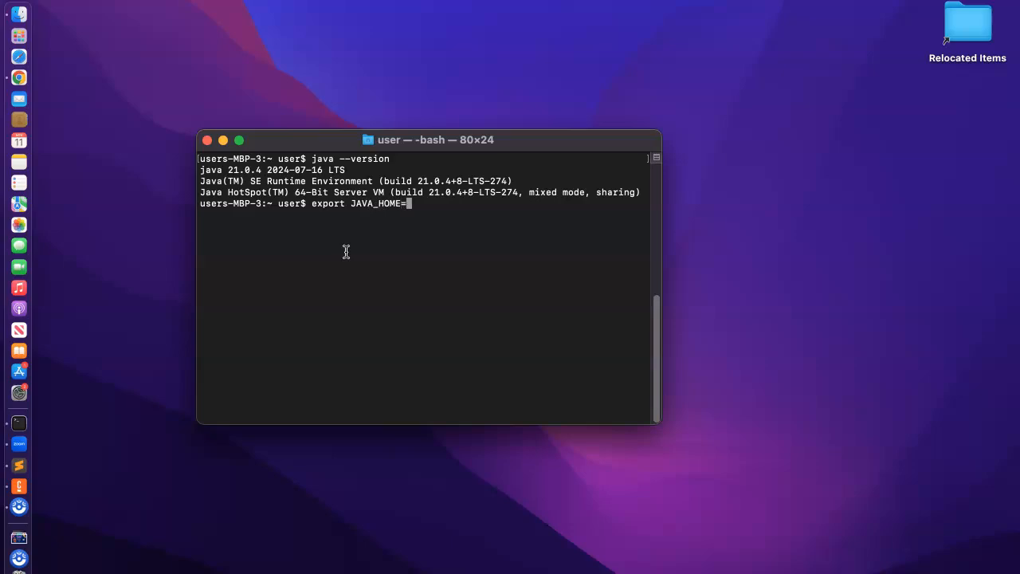
{"action": "mouse_move", "coordinate": [430, 231]}
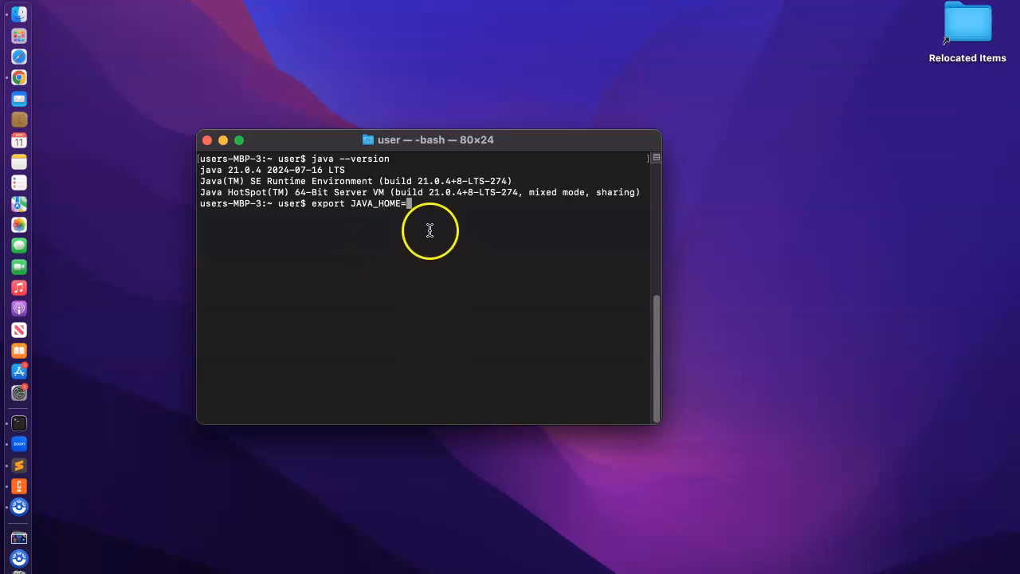
{"action": "right_click", "coordinate": [430, 231]}
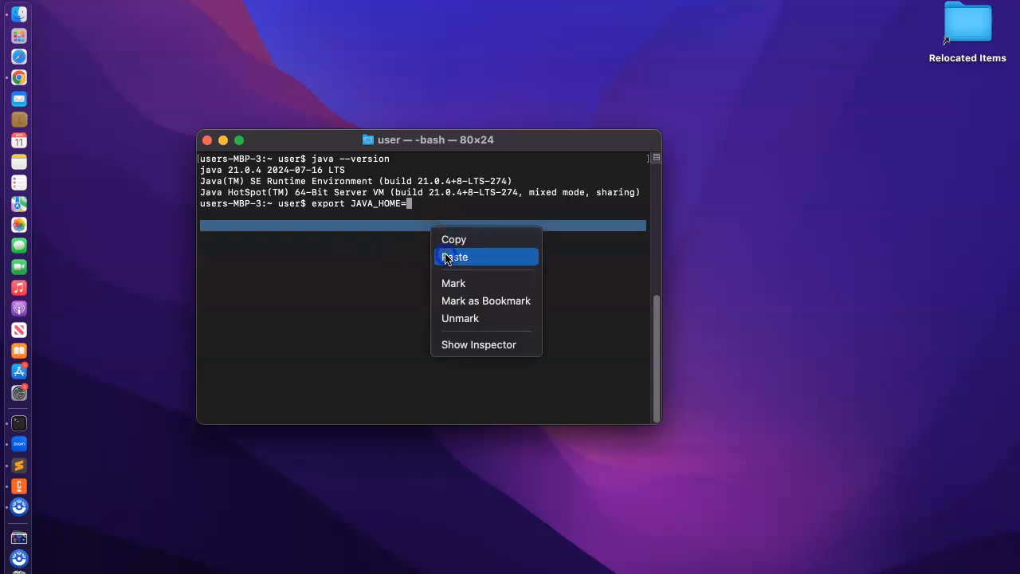
{"action": "left_click", "coordinate": [455, 257]}
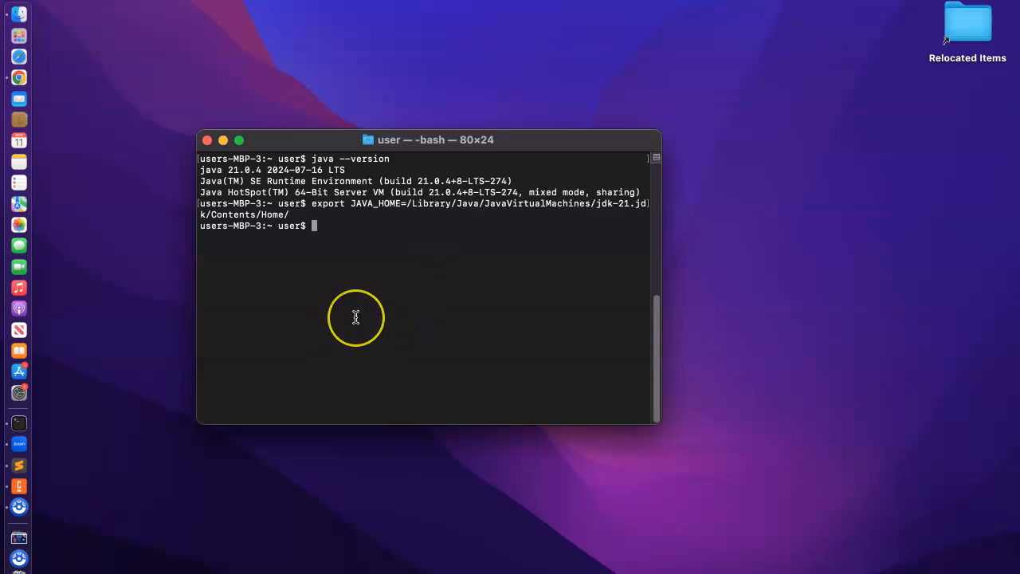
{"action": "mouse_move", "coordinate": [399, 212]}
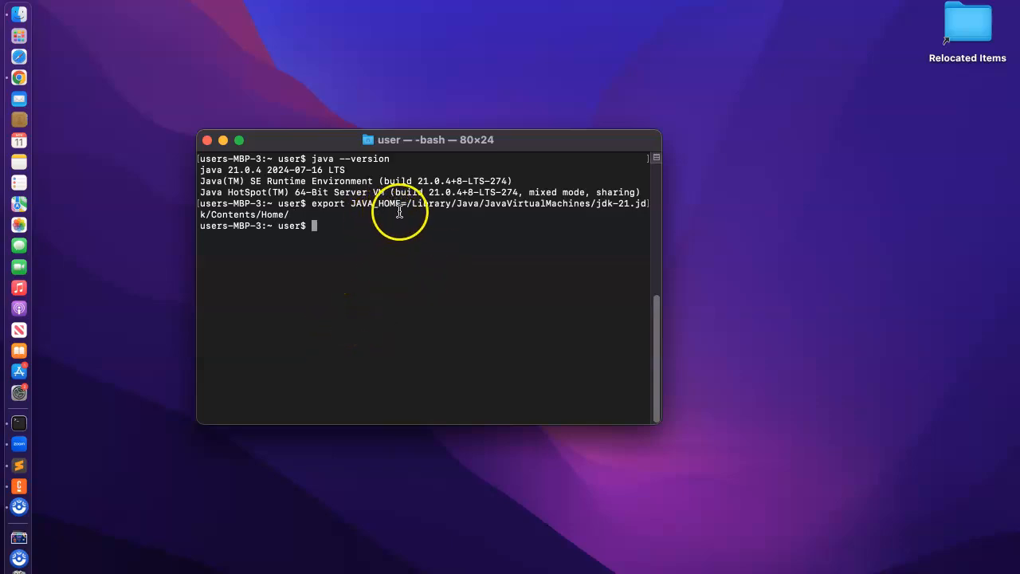
{"action": "mouse_move", "coordinate": [246, 221]}
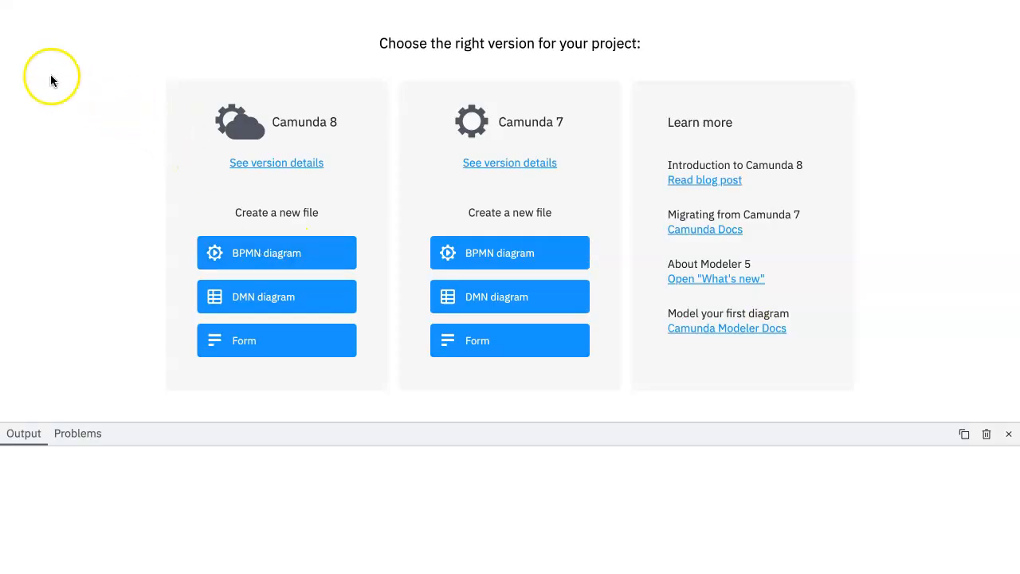
{"action": "left_click", "coordinate": [18, 42]}
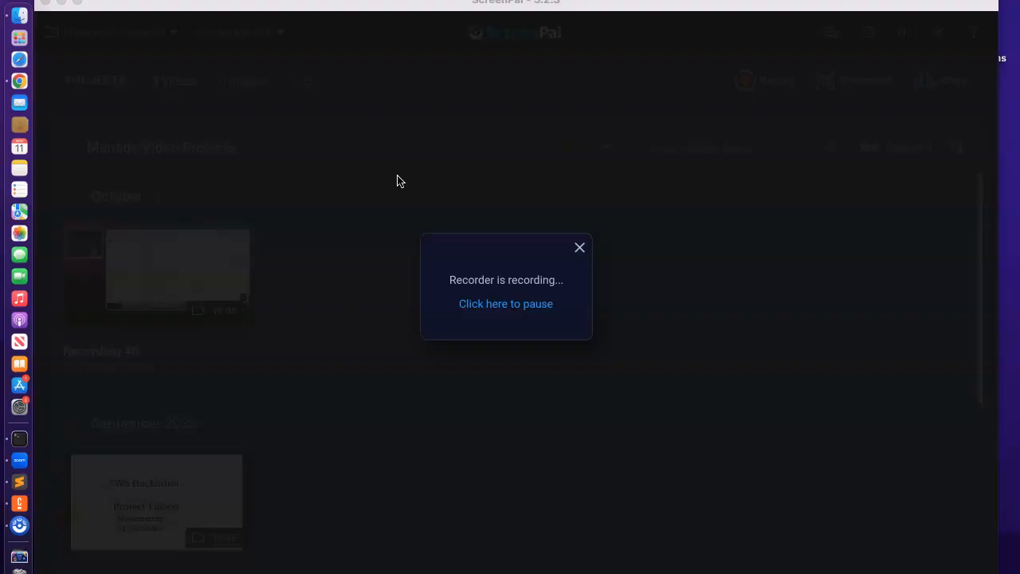
{"action": "key", "text": "cmd+tab"}
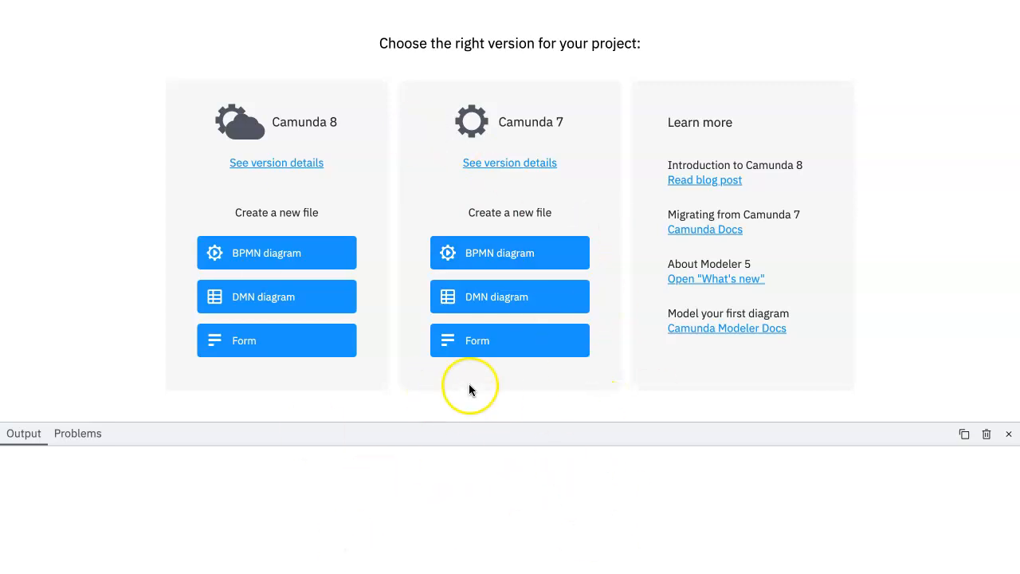
{"action": "mouse_move", "coordinate": [345, 521]}
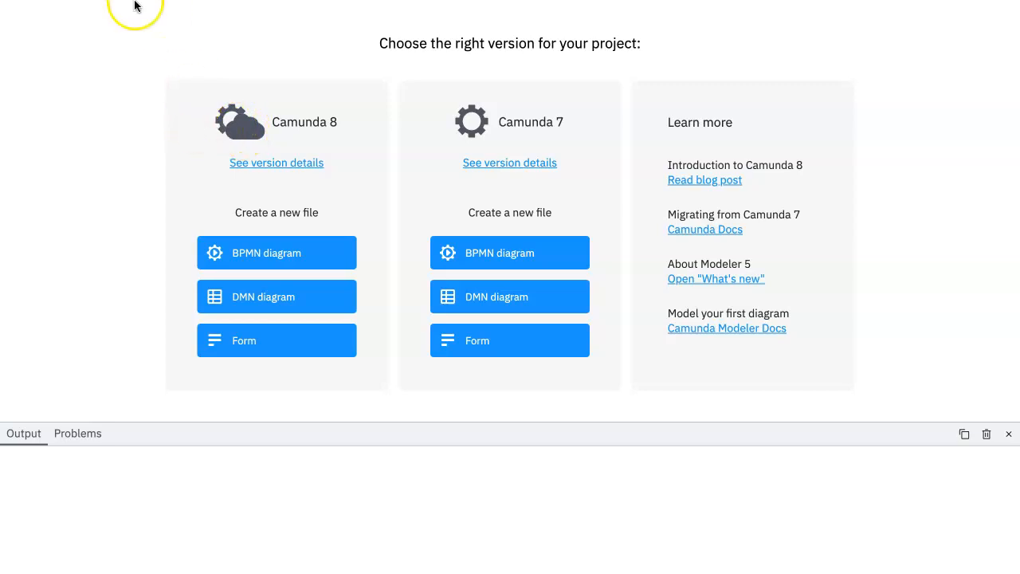
{"action": "mouse_move", "coordinate": [234, 232]}
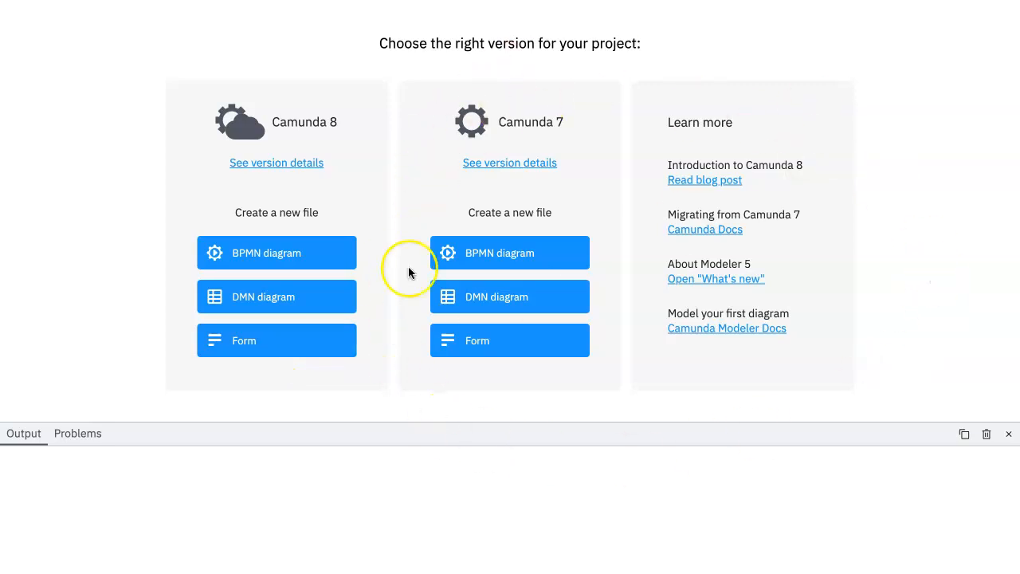
{"action": "mouse_move", "coordinate": [299, 494]}
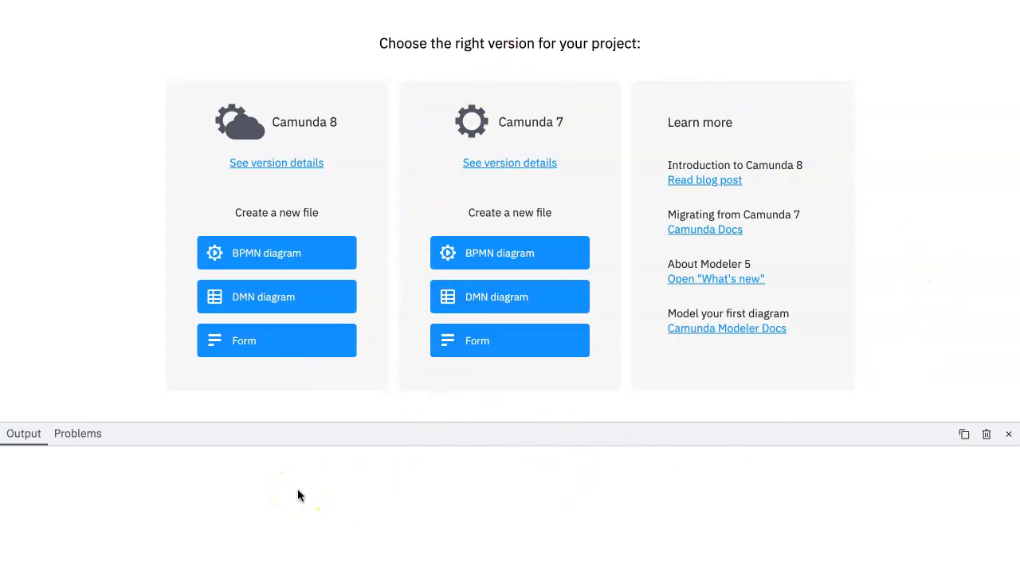
{"action": "mouse_move", "coordinate": [119, 389]}
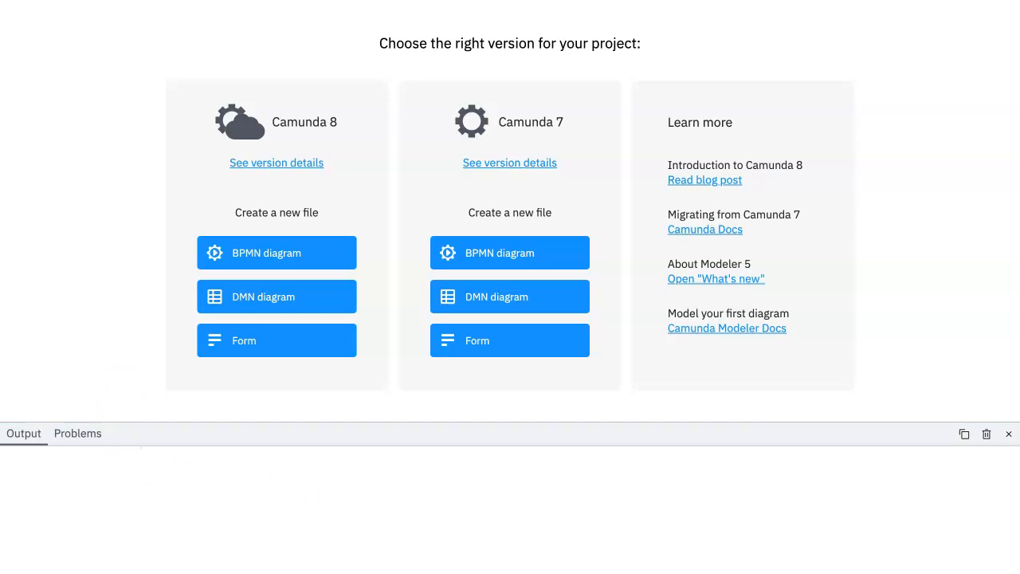
{"action": "mouse_move", "coordinate": [803, 431]}
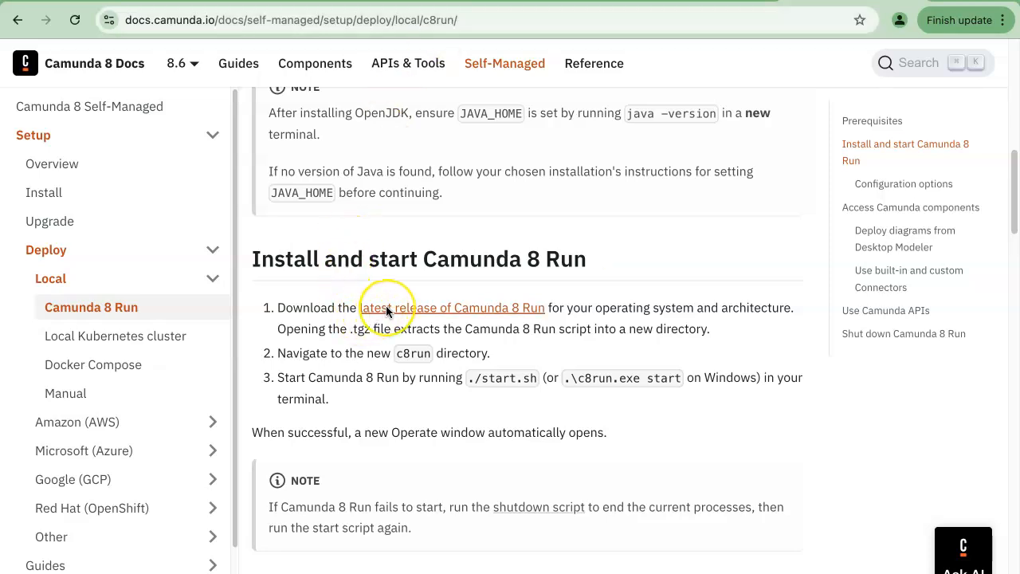
{"action": "mouse_move", "coordinate": [412, 312]}
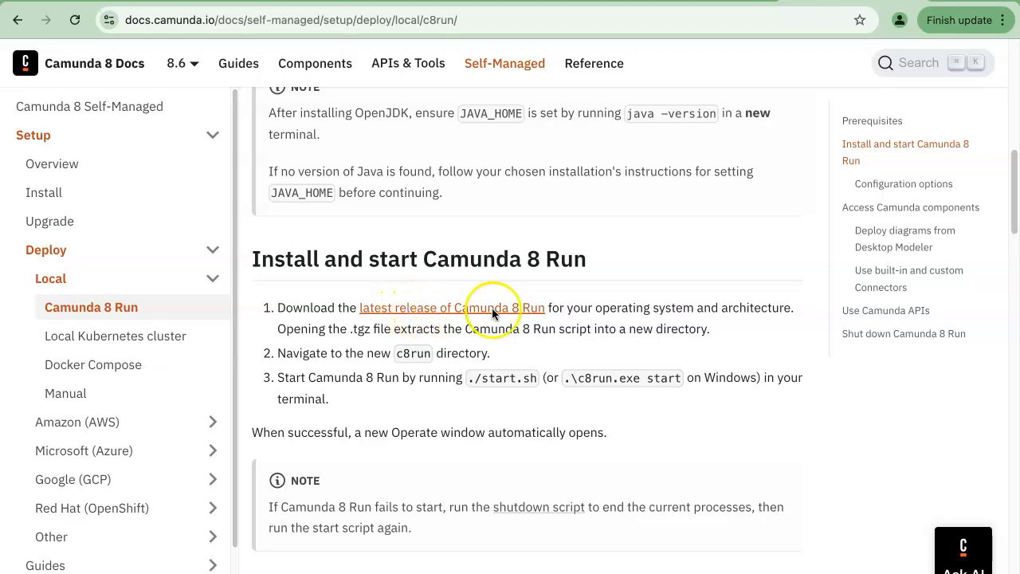
{"action": "mouse_move", "coordinate": [355, 339]}
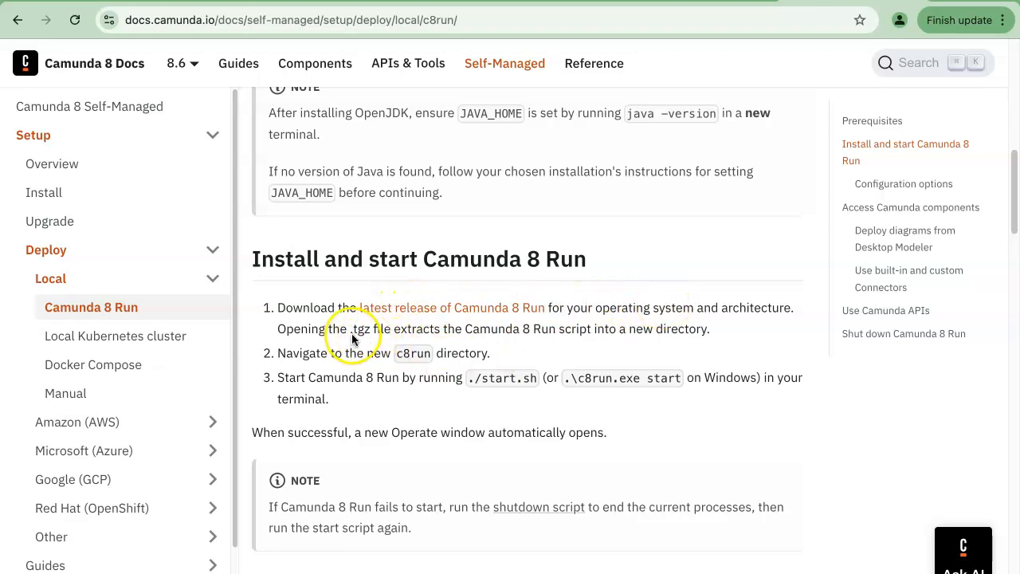
{"action": "mouse_move", "coordinate": [435, 308]}
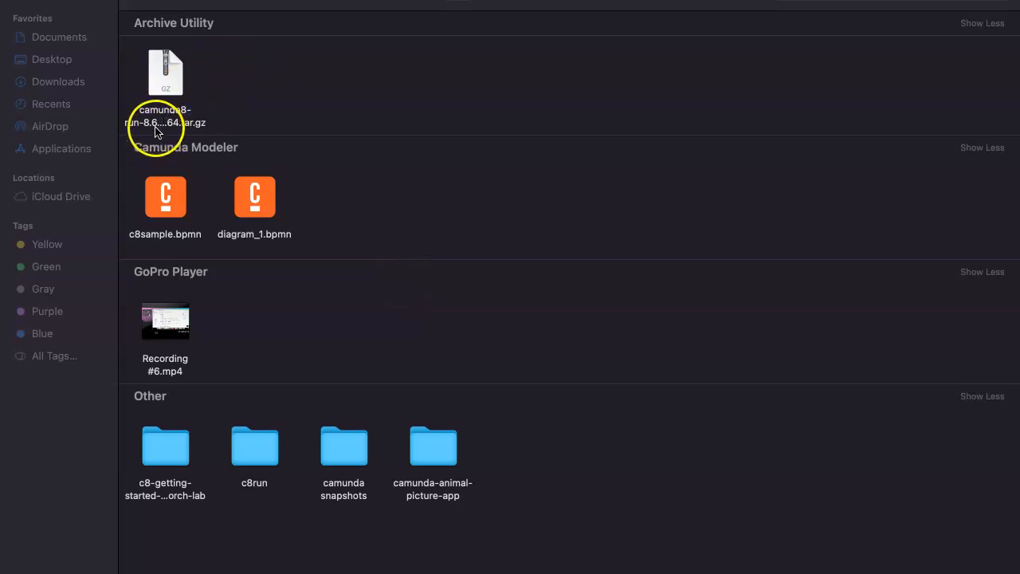
{"action": "mouse_move", "coordinate": [199, 134]}
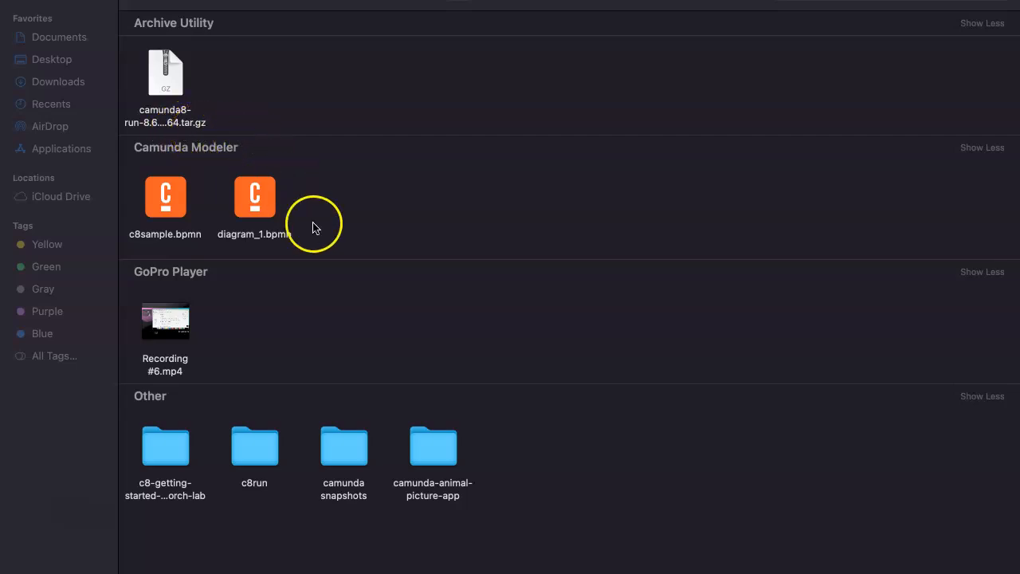
{"action": "mouse_move", "coordinate": [258, 456]}
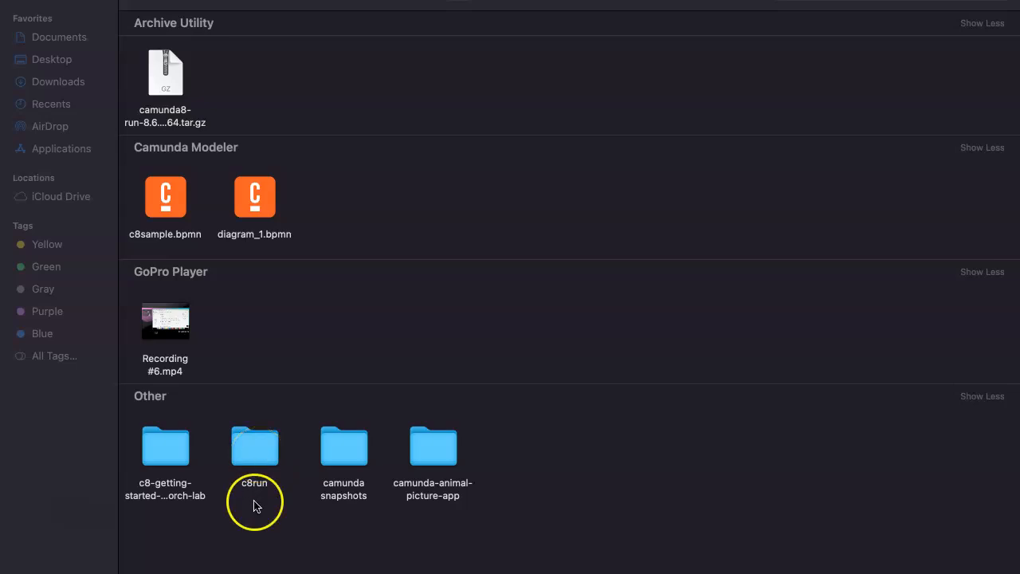
- Open the c8run folder to reveal start.sh, shutdown.sh and elasticsearch-8.13.4
{"action": "double_click", "coordinate": [254, 446]}
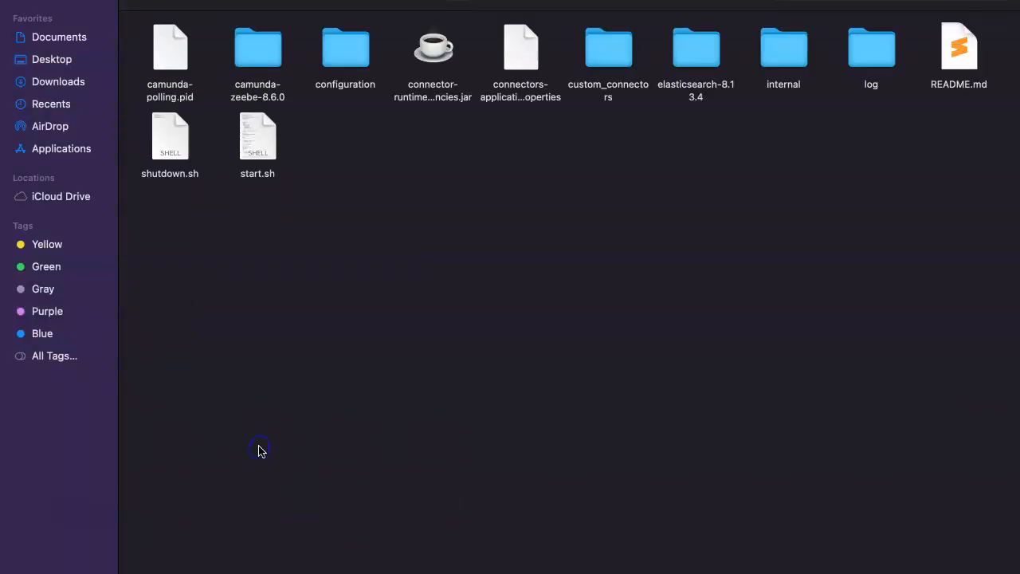
{"action": "mouse_move", "coordinate": [474, 264]}
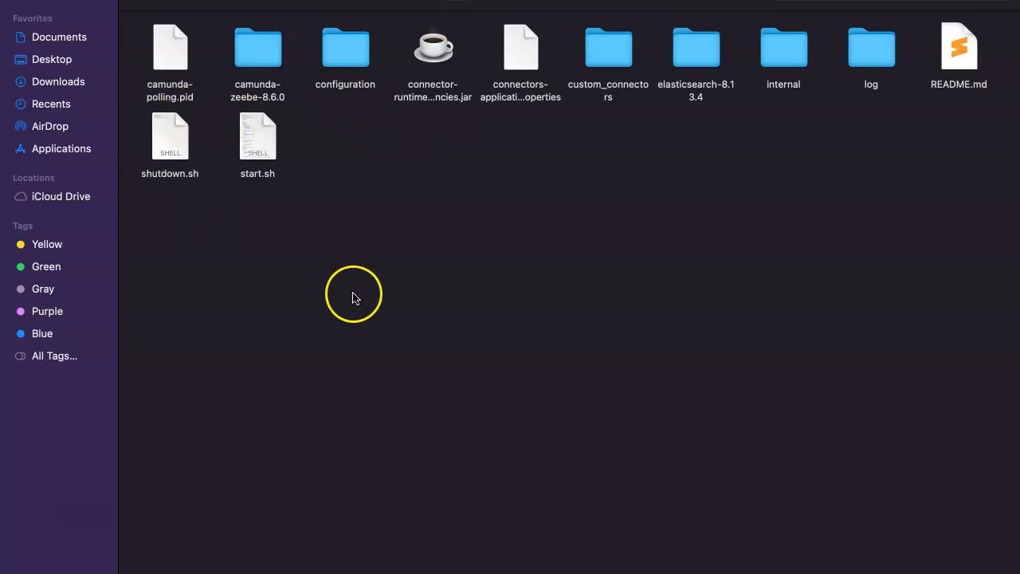
{"action": "mouse_move", "coordinate": [924, 104]}
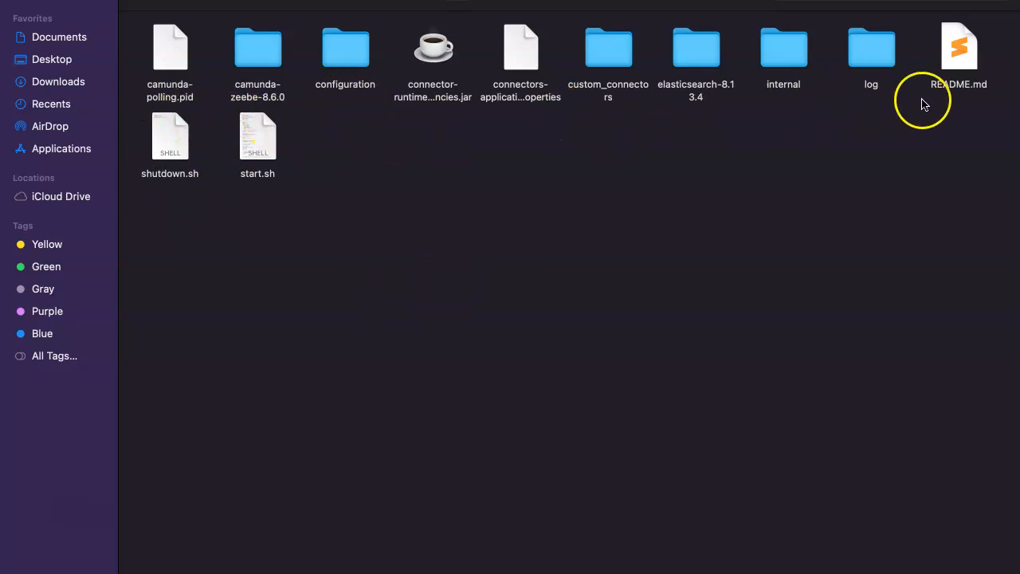
{"action": "mouse_move", "coordinate": [613, 233]}
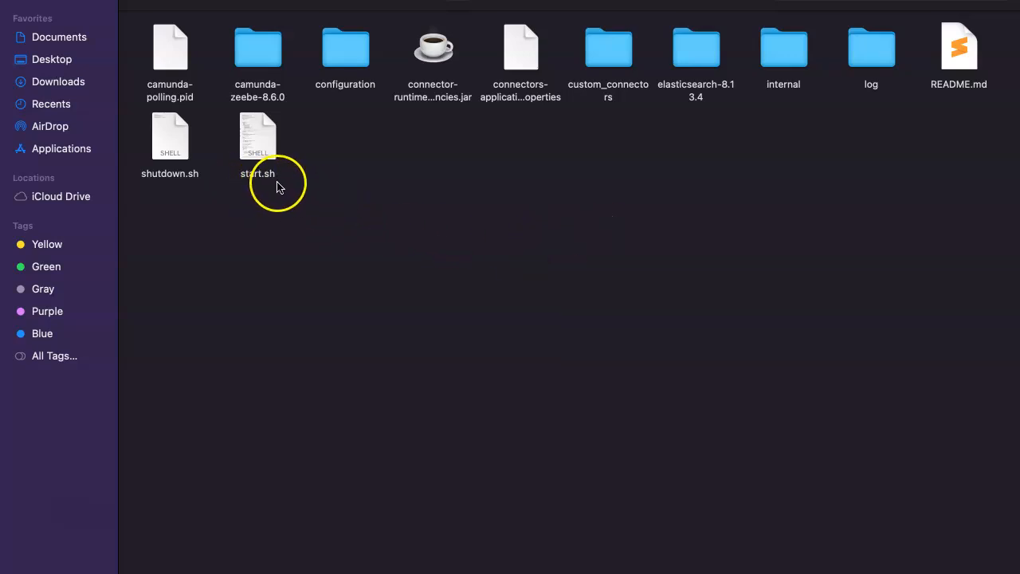
{"action": "mouse_move", "coordinate": [185, 183]}
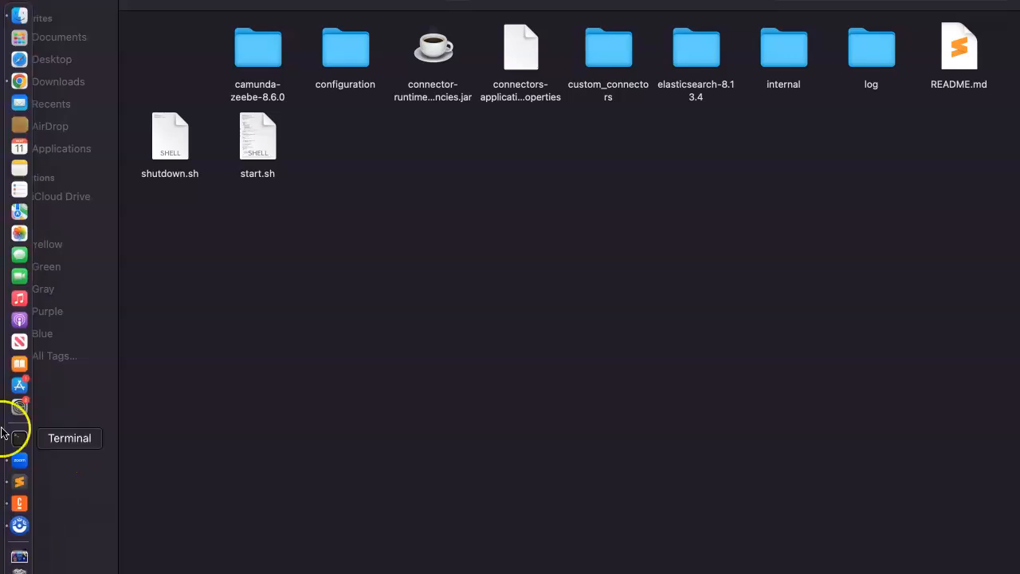
- Open Terminal in c8run and export JAVA_HOME=/Library/Java/JavaVirtualMachines/jdk-21.jdk/Contents/Home/
{"action": "right_click", "coordinate": [20, 438]}
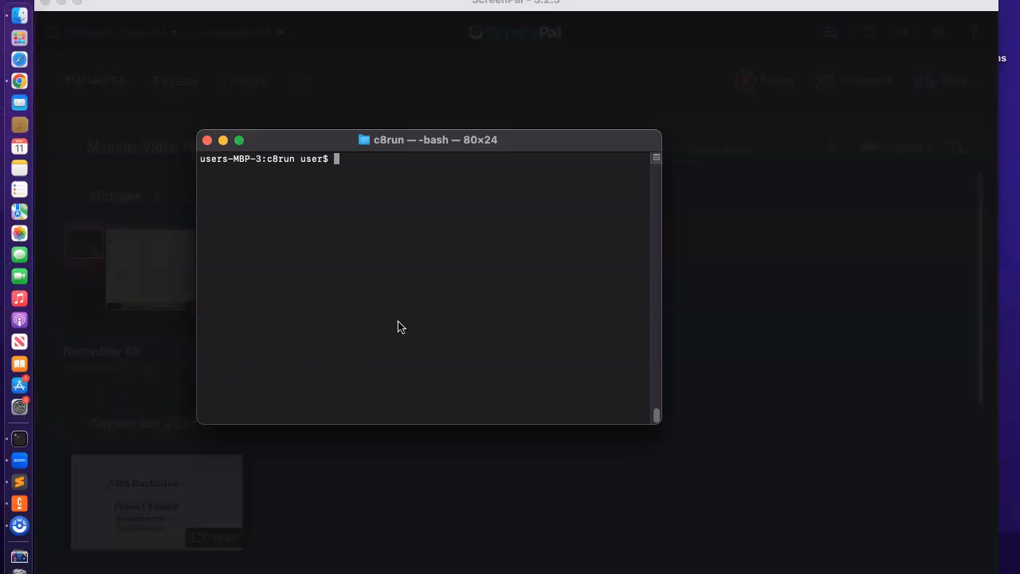
{"action": "type", "text": "pwd"}
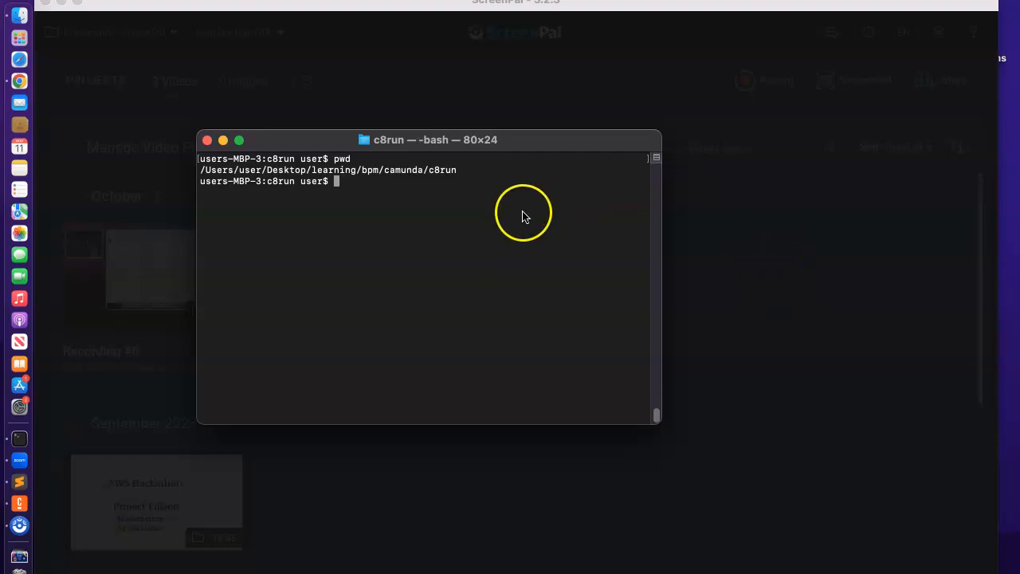
{"action": "mouse_move", "coordinate": [448, 182]}
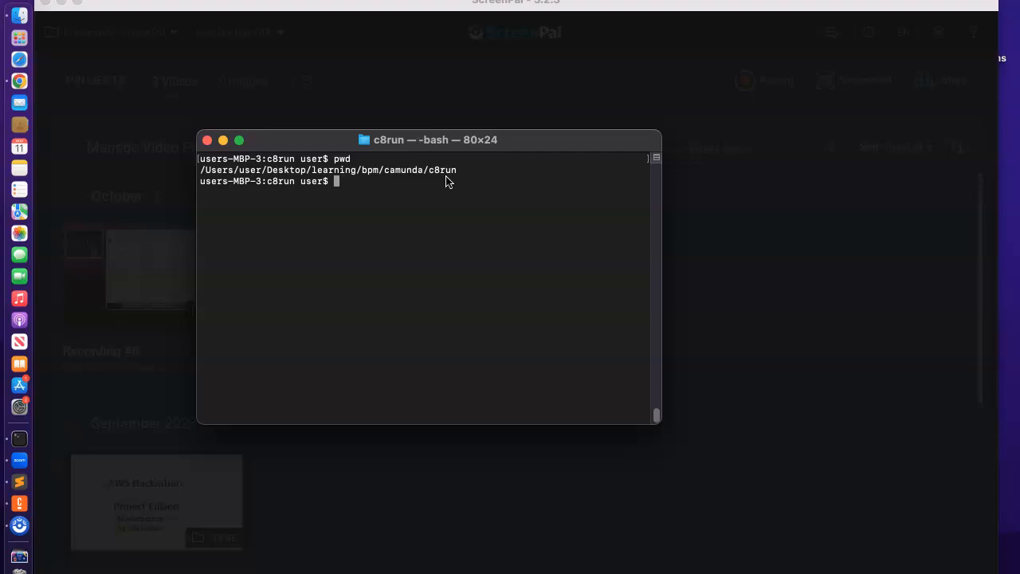
{"action": "type", "text": "./start.sh"}
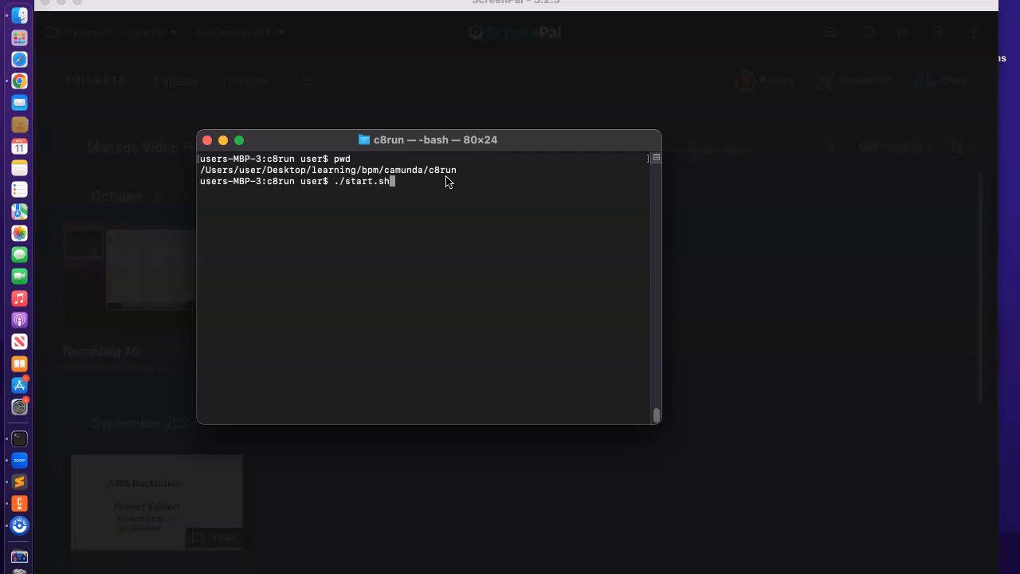
{"action": "type", "text": "export JAVA_HOME=/Library/Java/JavaVirtualMachines/jdk-21.jdk/Contents/Home/"}
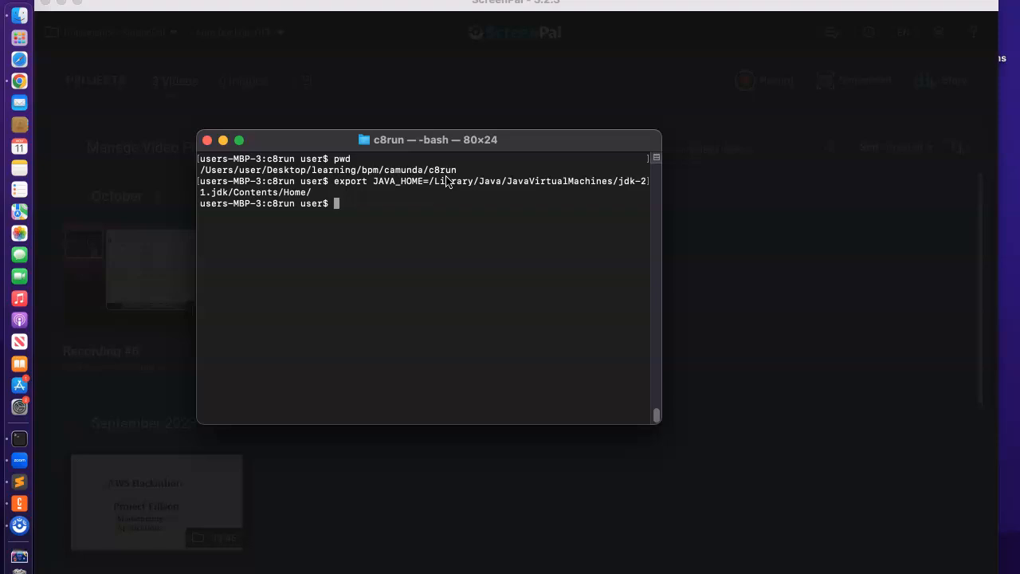
- Run ./start.sh to launch Elasticsearch and Camunda 8 Run
{"action": "type", "text": "./"}
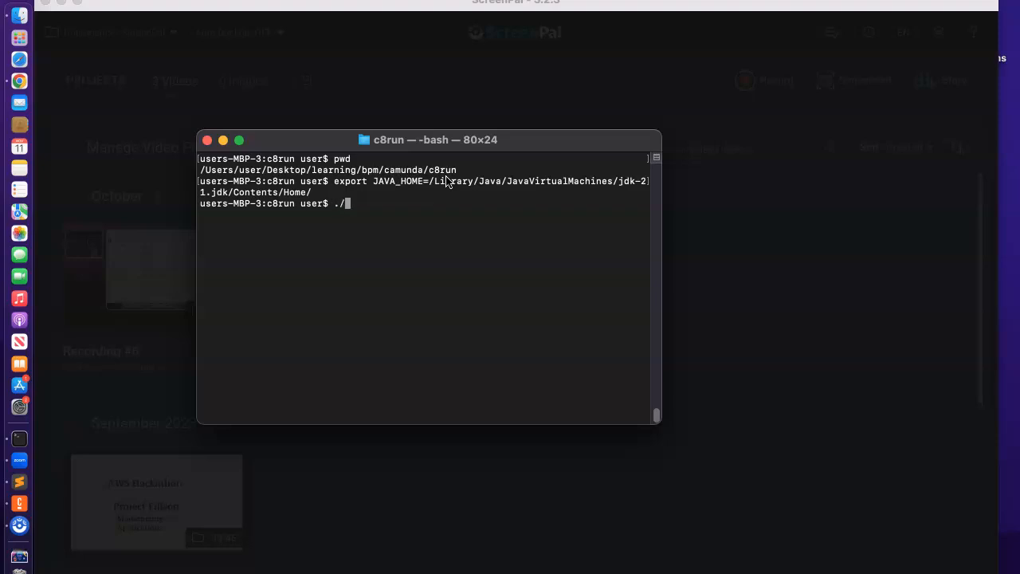
{"action": "type", "text": "s"}
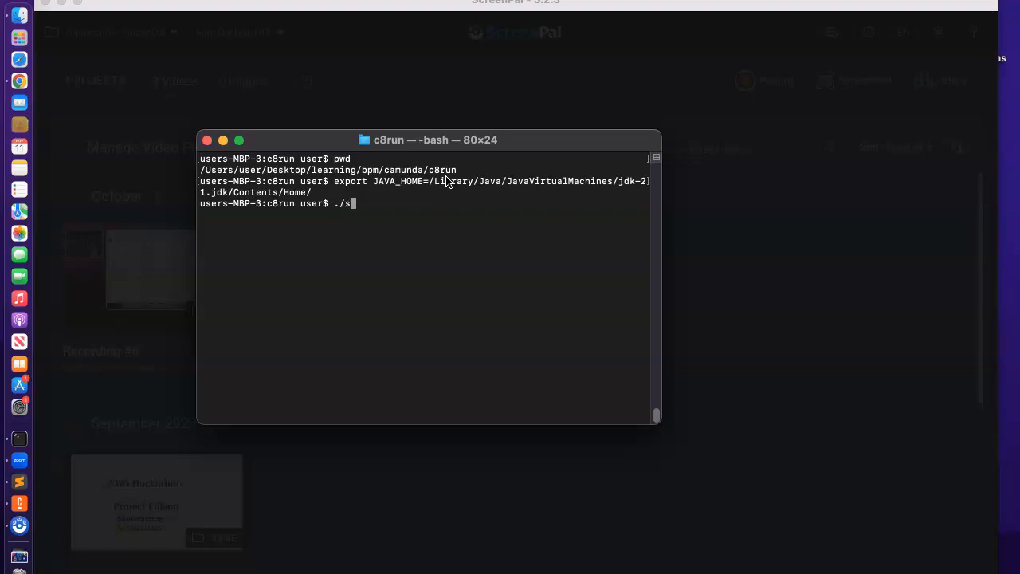
{"action": "type", "text": "tart."}
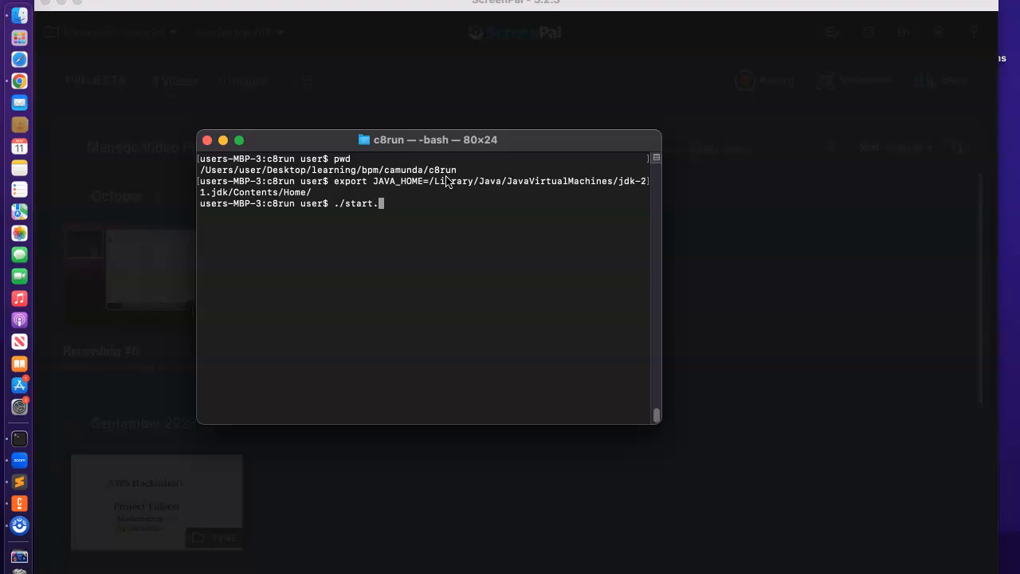
{"action": "key", "text": "enter"}
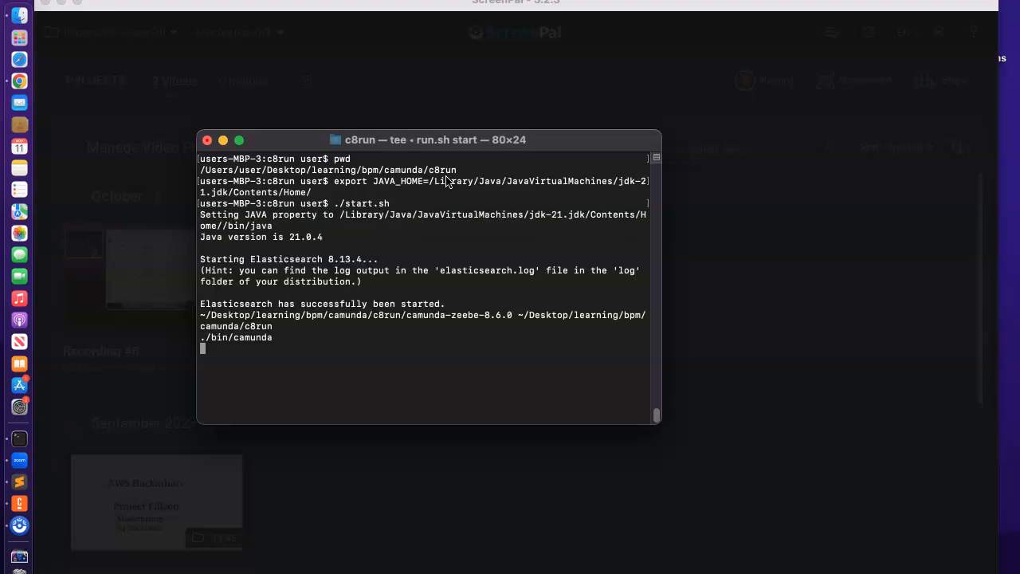
{"action": "mouse_move", "coordinate": [777, 134]}
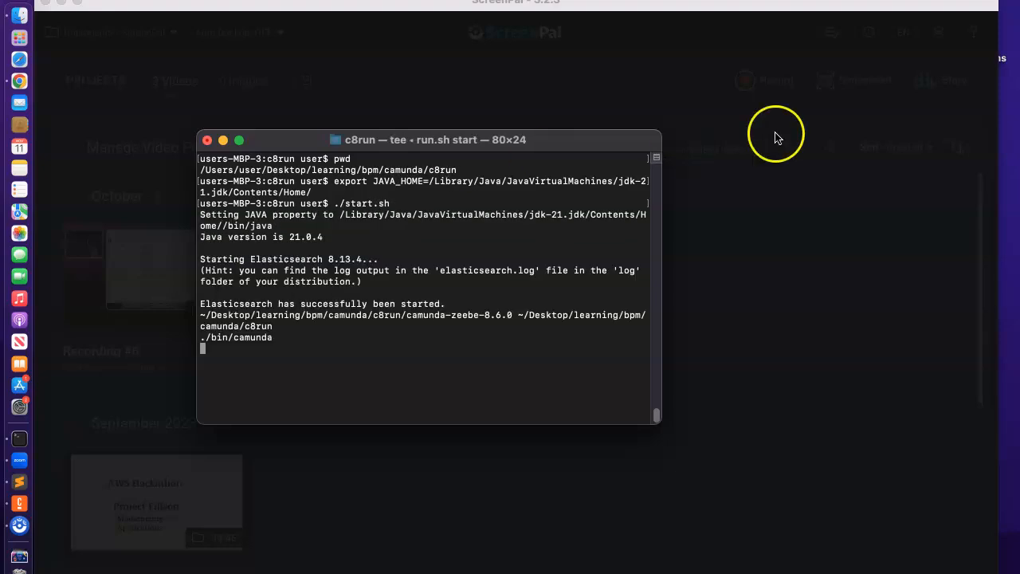
{"action": "mouse_move", "coordinate": [279, 239]}
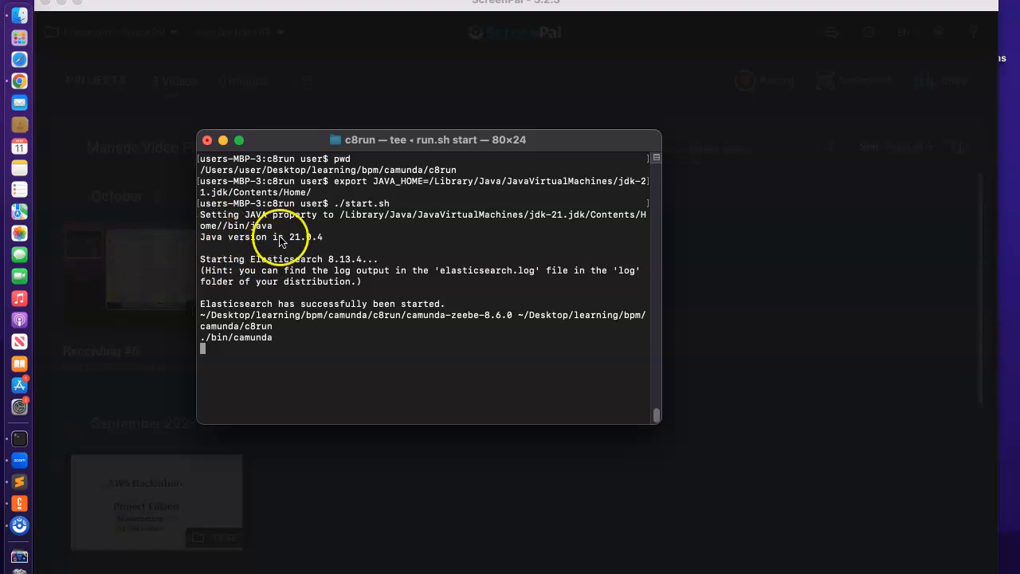
{"action": "mouse_move", "coordinate": [355, 223]}
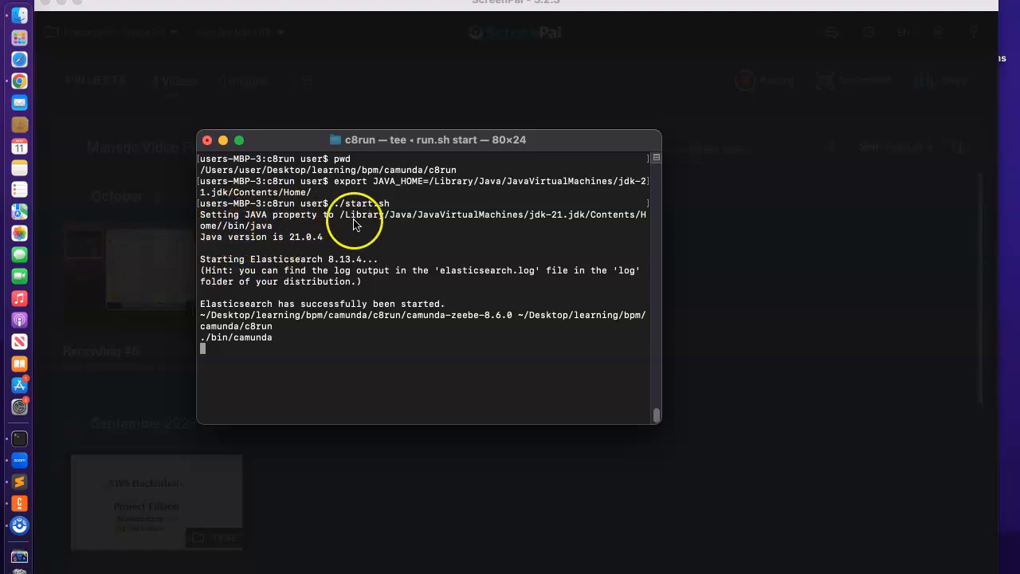
{"action": "mouse_move", "coordinate": [247, 136]}
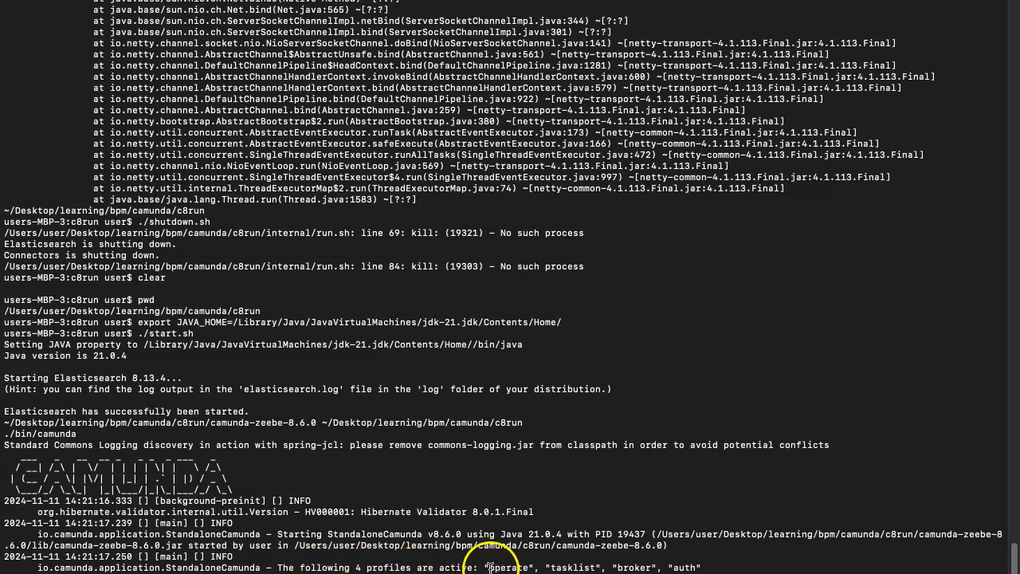
- Scroll the startup log as Tomcat initializes on 8080 and Zeebe broker 8.6.0 starts
{"action": "scroll", "scroll_direction": "down", "scroll_amount": 3}
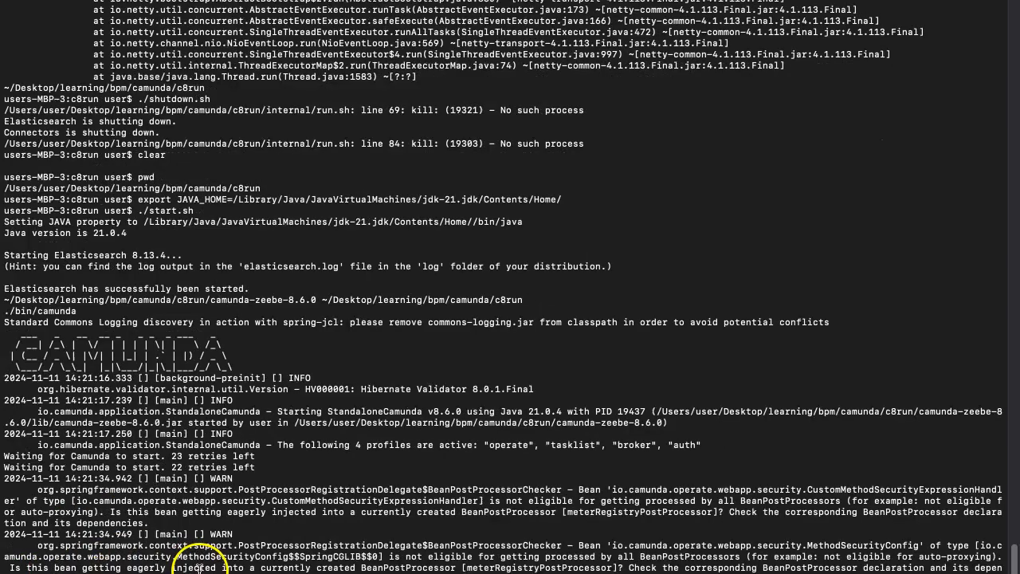
{"action": "scroll", "scroll_direction": "down", "scroll_amount": 3}
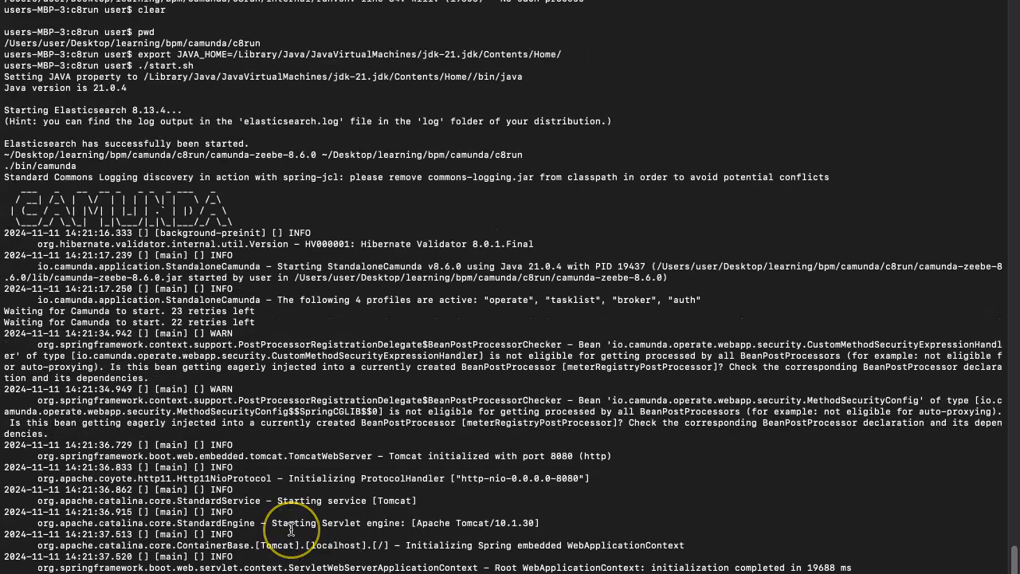
{"action": "scroll", "scroll_direction": "down", "scroll_amount": 3}
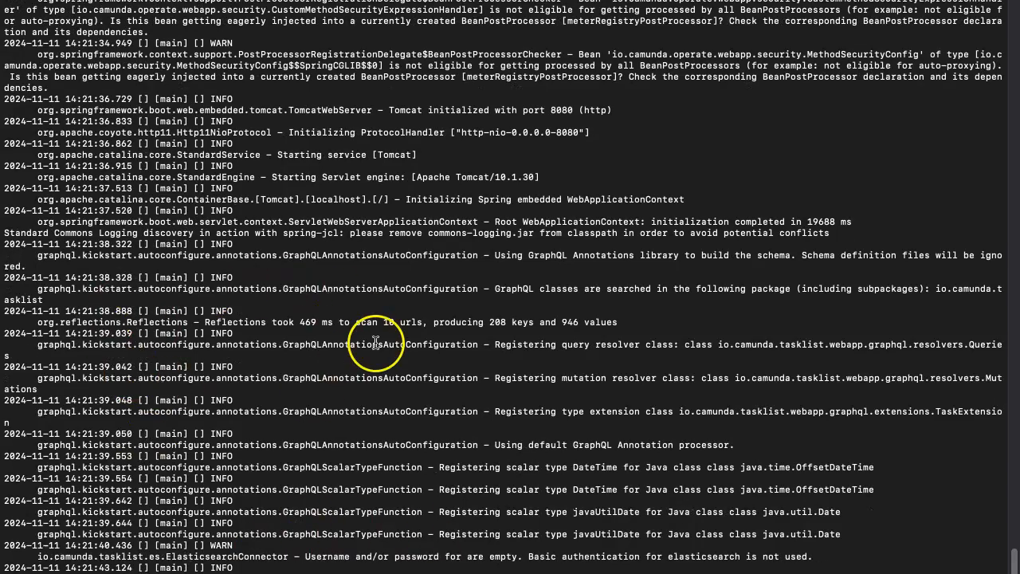
{"action": "scroll", "scroll_direction": "down", "scroll_amount": 3}
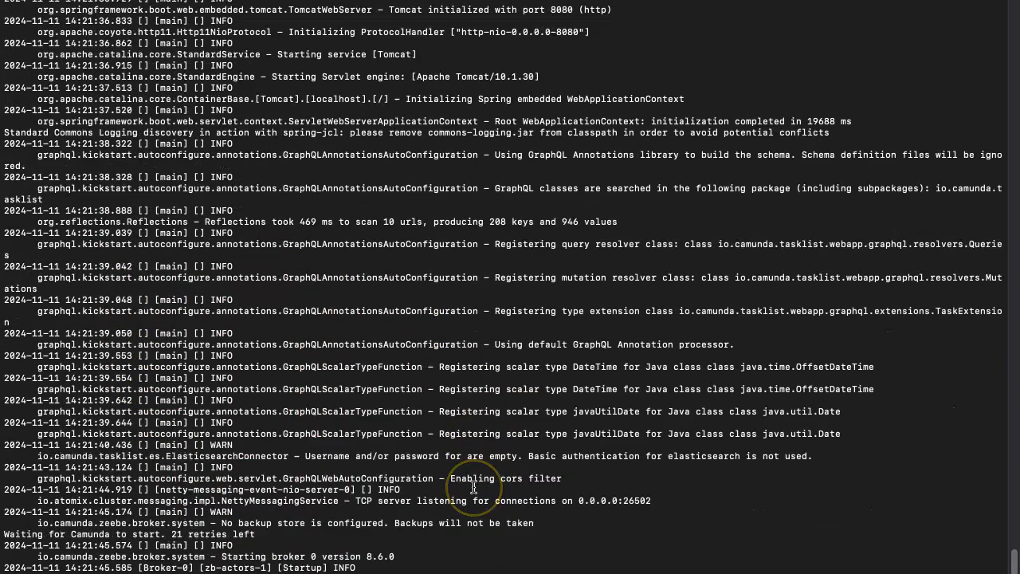
{"action": "scroll", "scroll_direction": "down", "scroll_amount": 3}
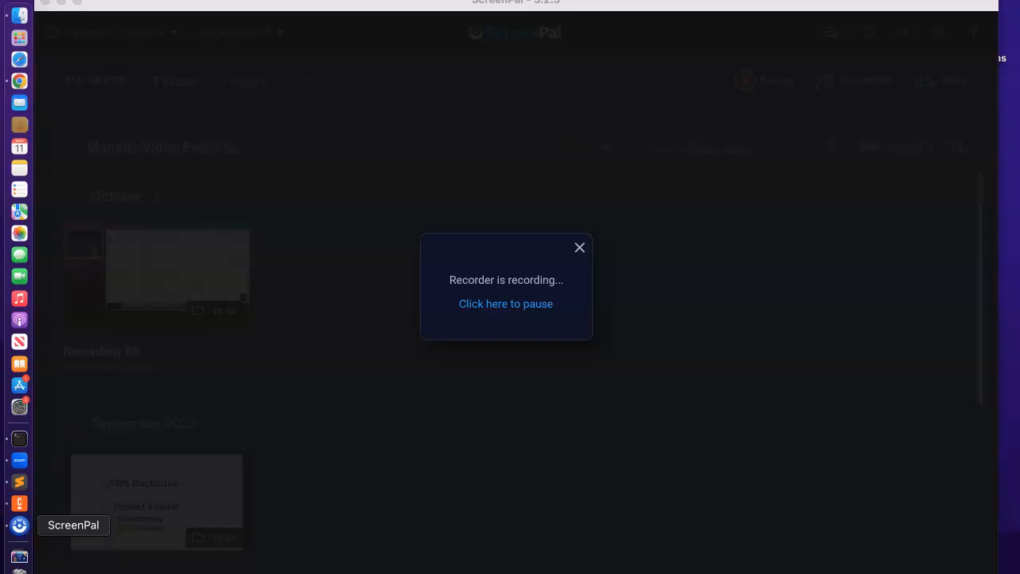
{"action": "mouse_move", "coordinate": [20, 445]}
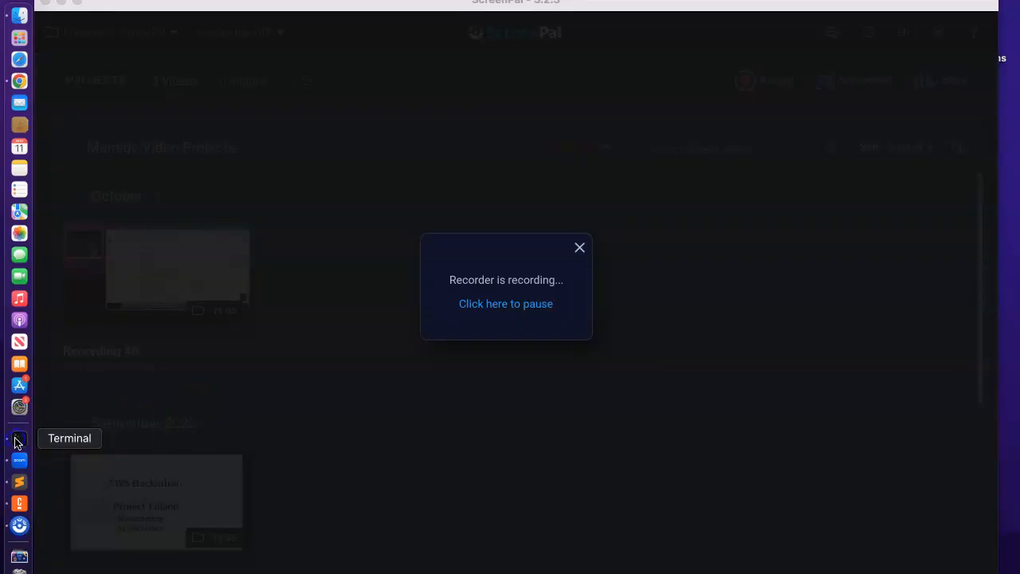
- Bring the Terminal window back to the front from the Dock
{"action": "left_click", "coordinate": [19, 443]}
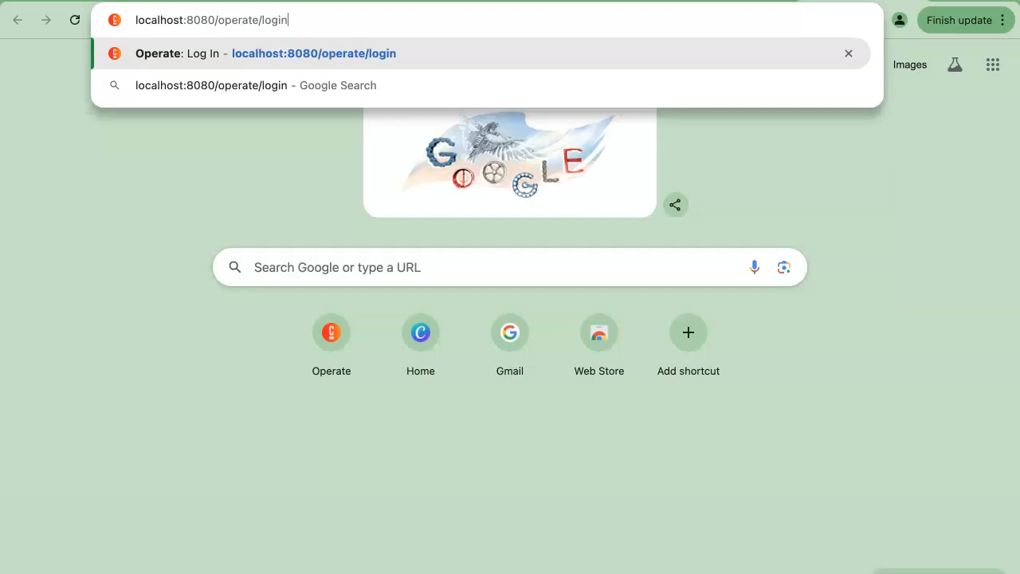
- Load localhost:8080/operate/login and sign in to Operate as demo
{"action": "key", "text": "Enter"}
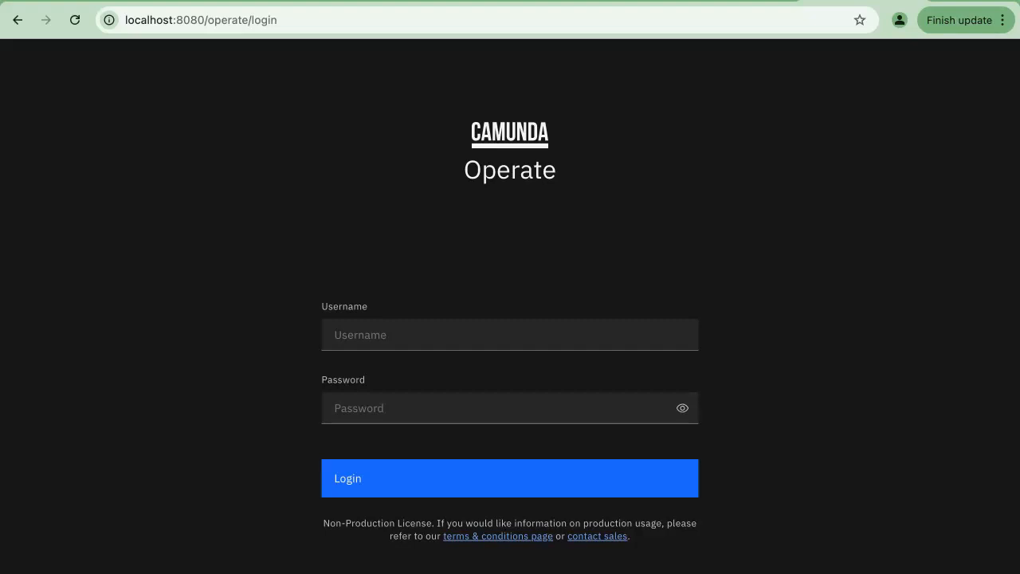
{"action": "left_click", "coordinate": [510, 335]}
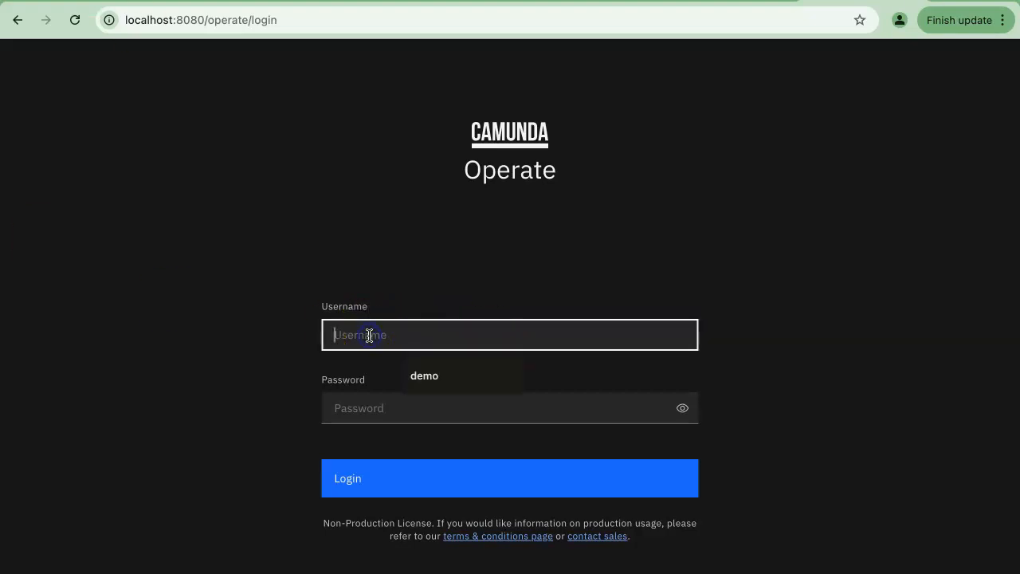
{"action": "type", "text": "demo"}
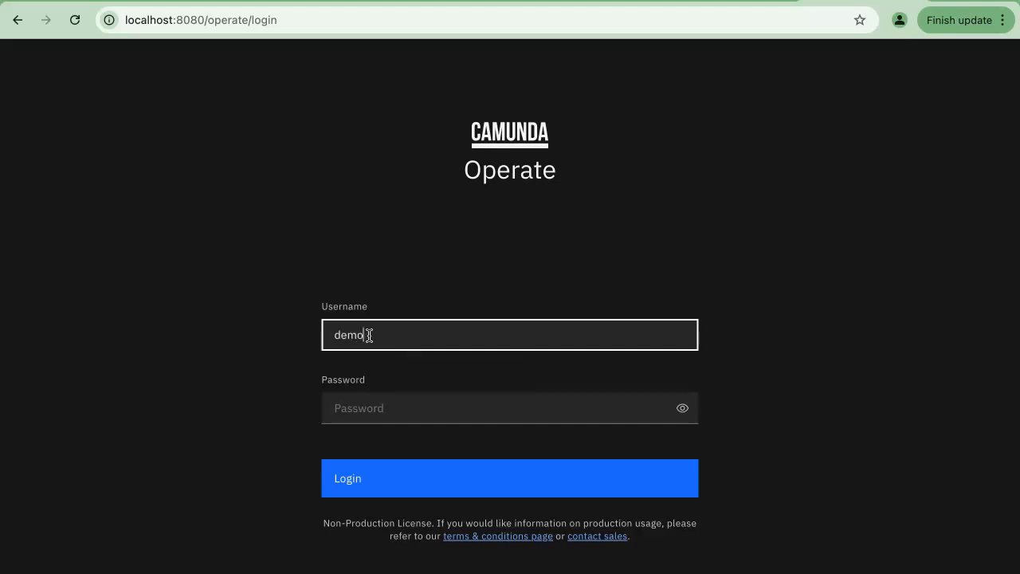
{"action": "type", "text": "••••"}
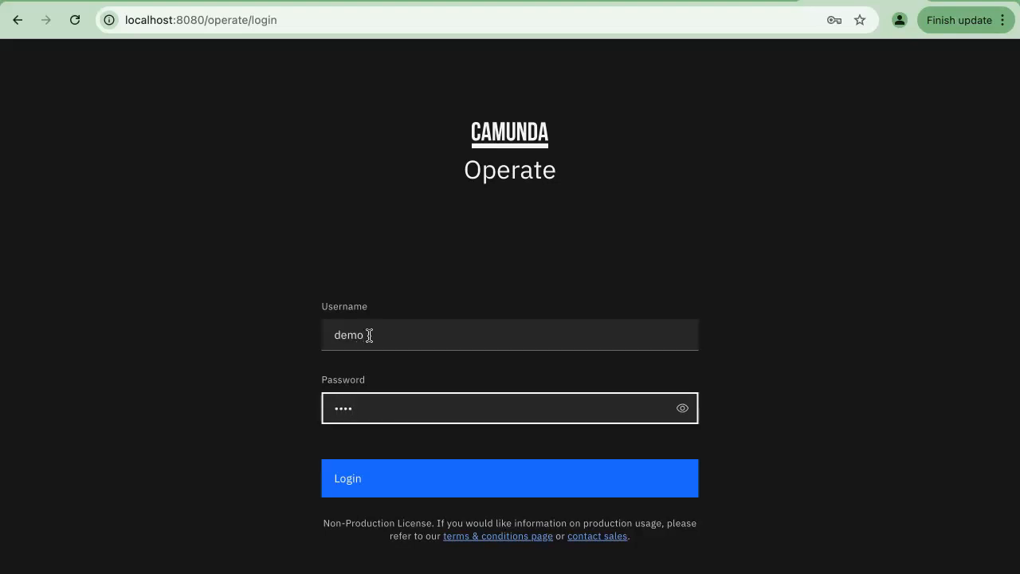
{"action": "left_click", "coordinate": [509, 477]}
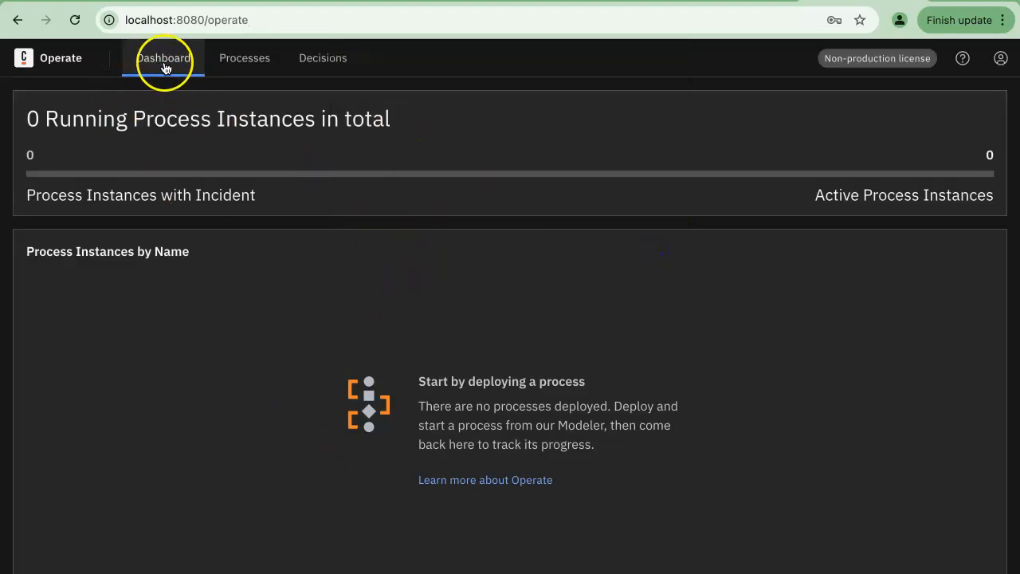
{"action": "mouse_move", "coordinate": [413, 334]}
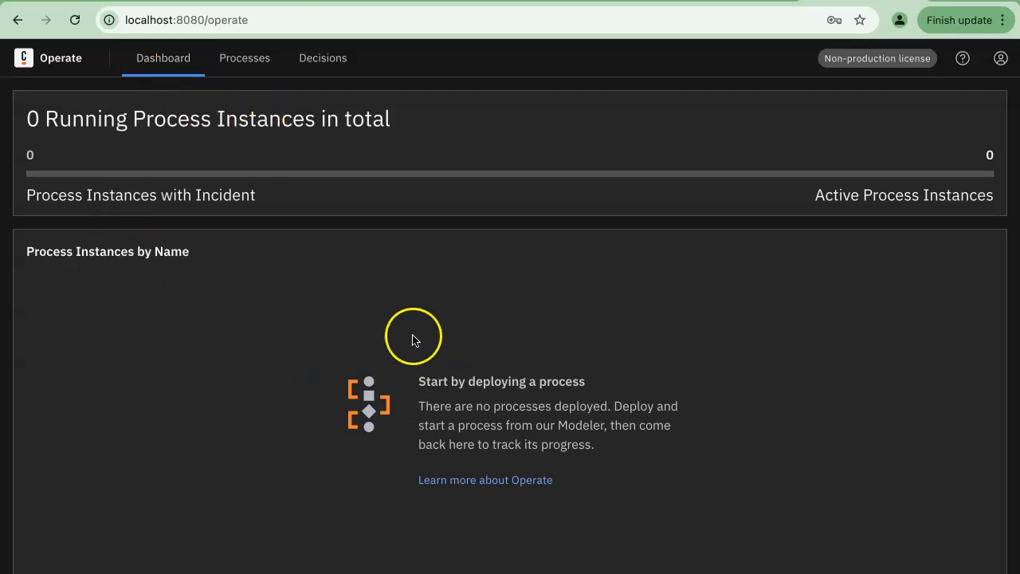
{"action": "mouse_move", "coordinate": [146, 274]}
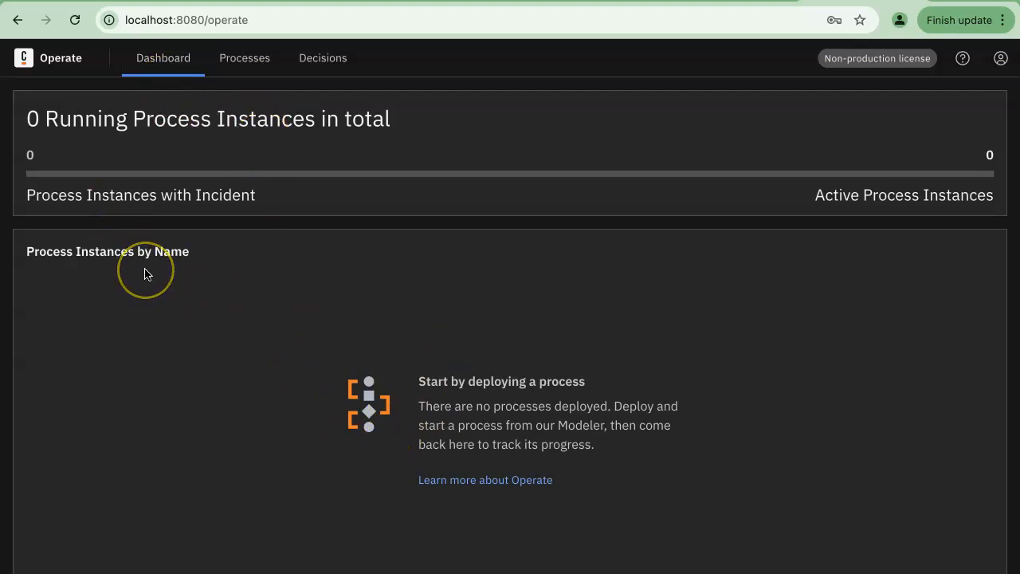
{"action": "mouse_move", "coordinate": [110, 269]}
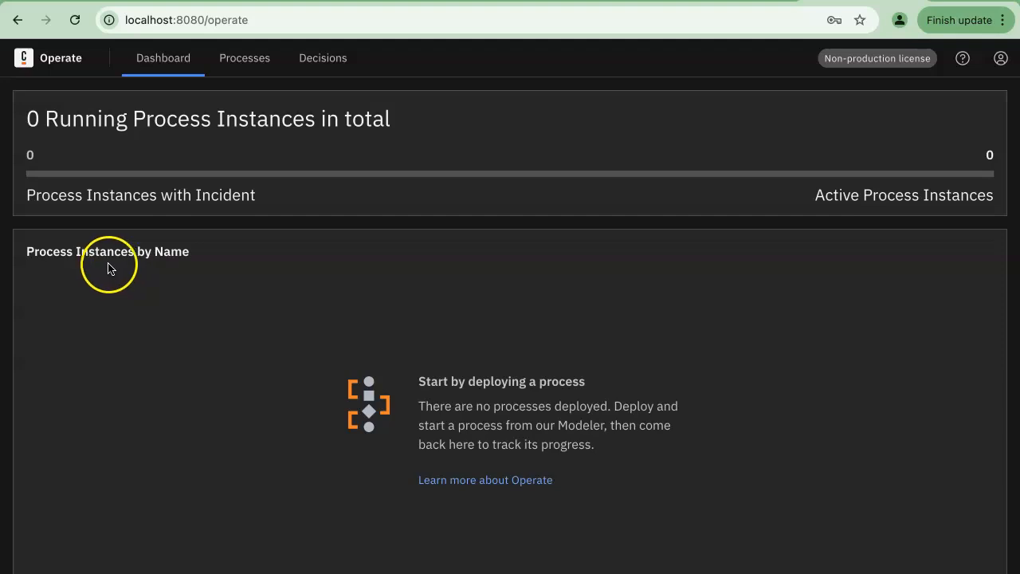
{"action": "left_click", "coordinate": [244, 58]}
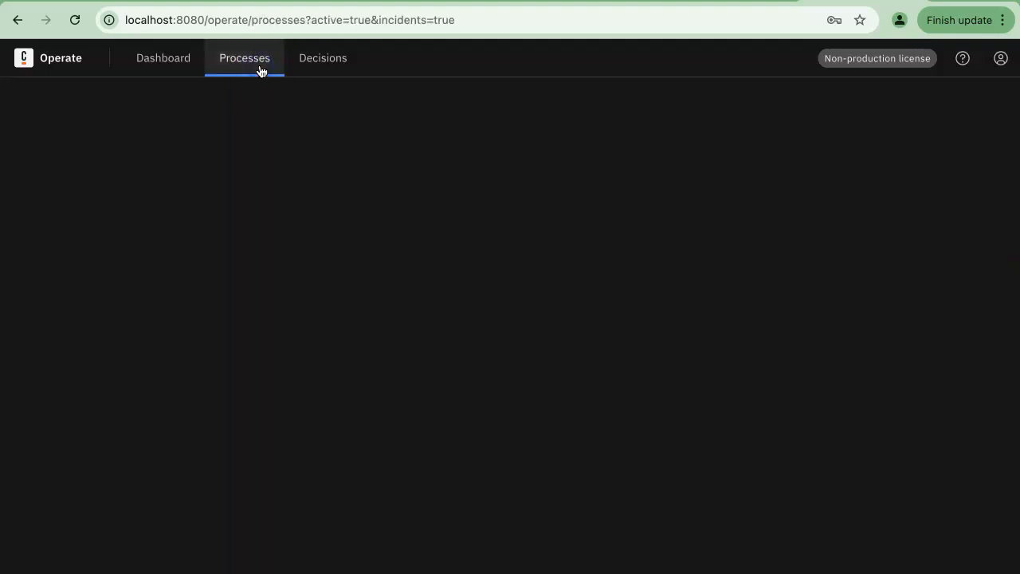
{"action": "left_click", "coordinate": [244, 57]}
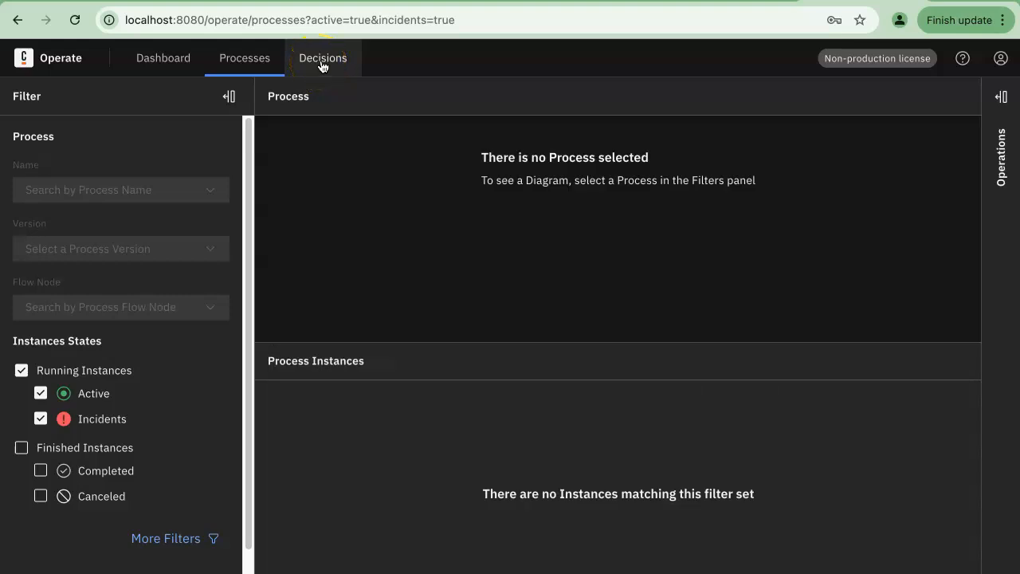
{"action": "left_click", "coordinate": [323, 58]}
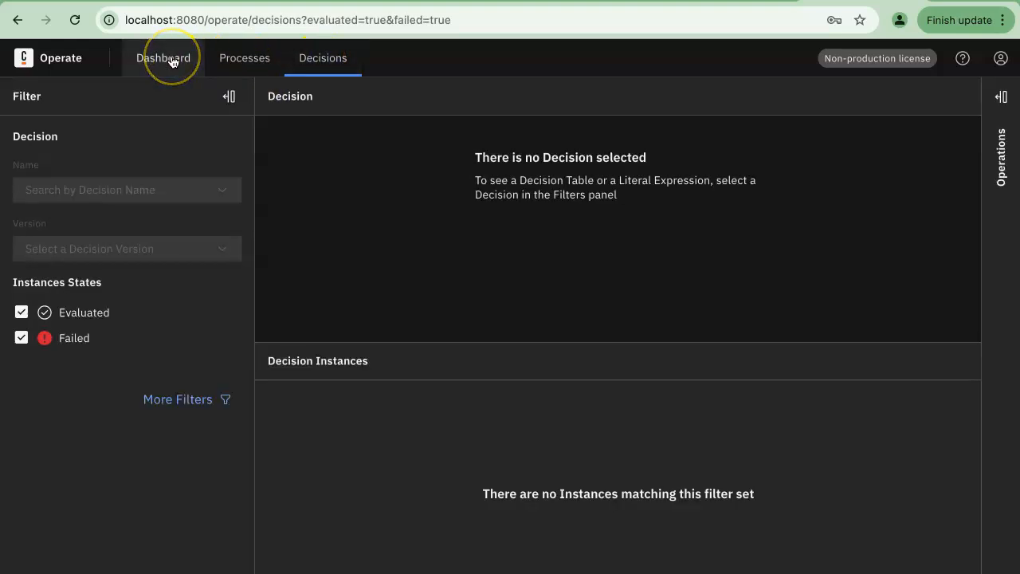
{"action": "left_click", "coordinate": [163, 57]}
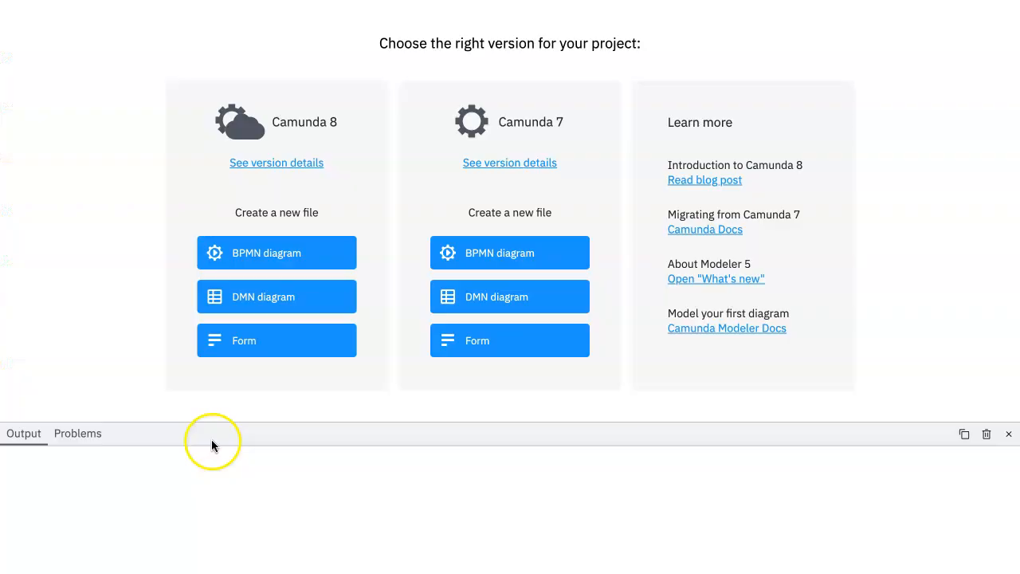
{"action": "mouse_move", "coordinate": [214, 443]}
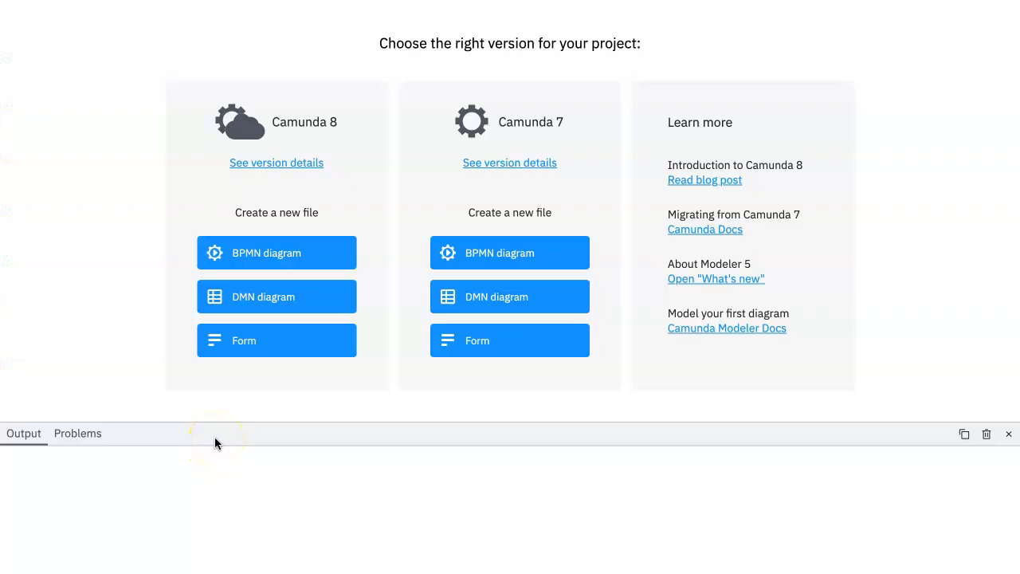
{"action": "mouse_move", "coordinate": [358, 6]}
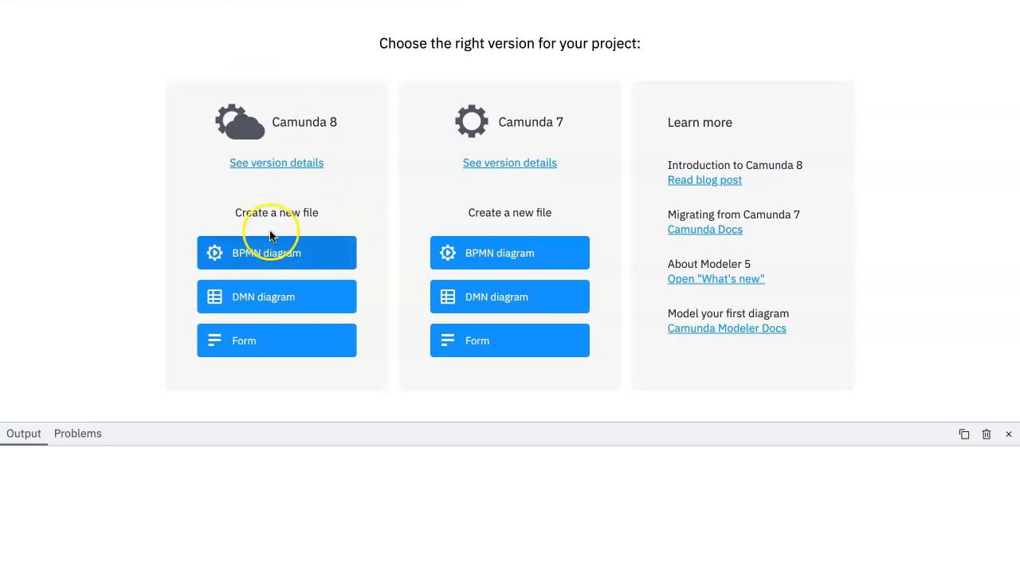
{"action": "mouse_move", "coordinate": [252, 216]}
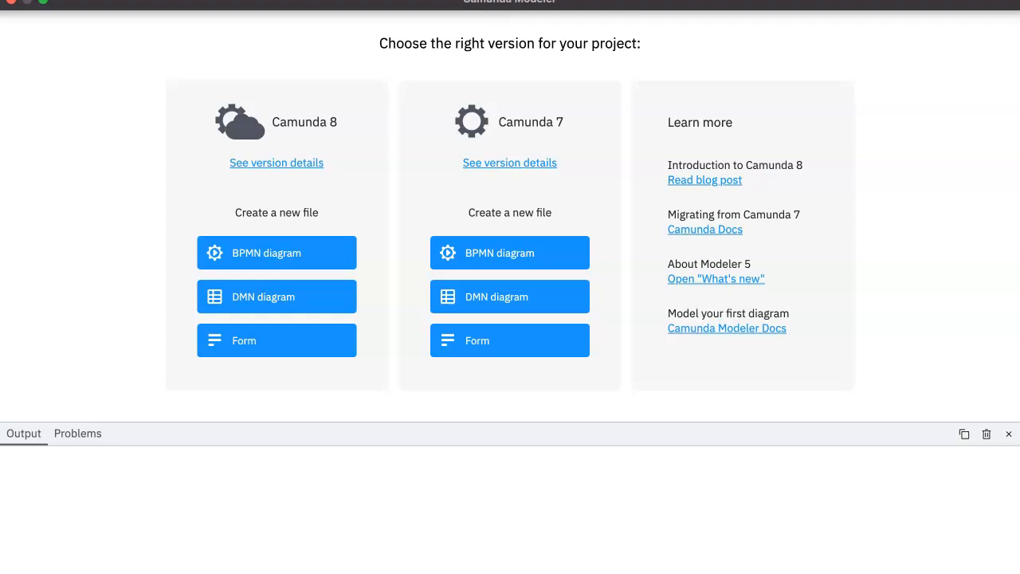
- Open the File menu to show New File's Camunda 8 and 7 diagram types
{"action": "left_click", "coordinate": [172, 3]}
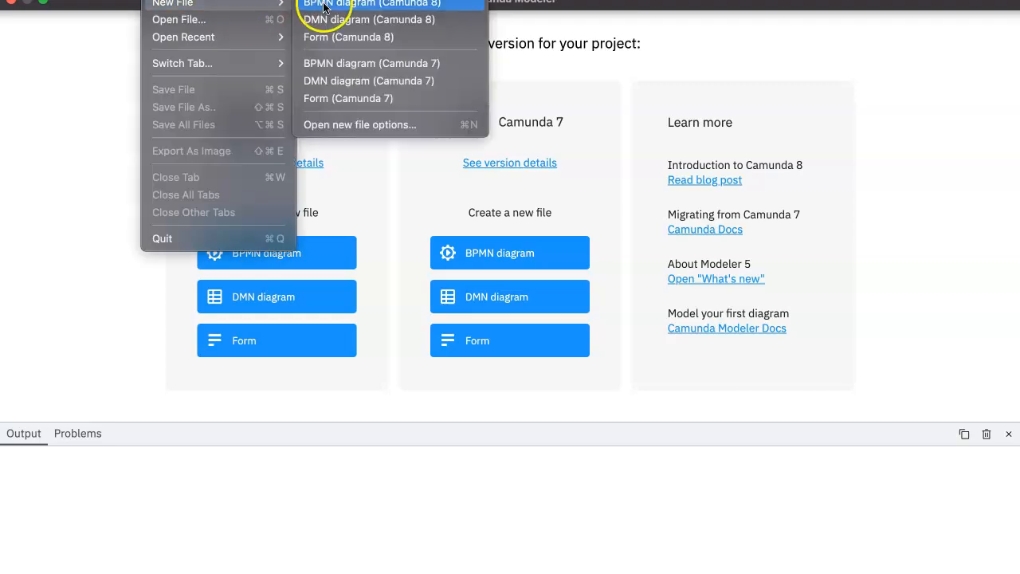
- Choose New File > BPMN diagram (Camunda 8), getting a diagram with a start event
{"action": "left_click", "coordinate": [372, 3]}
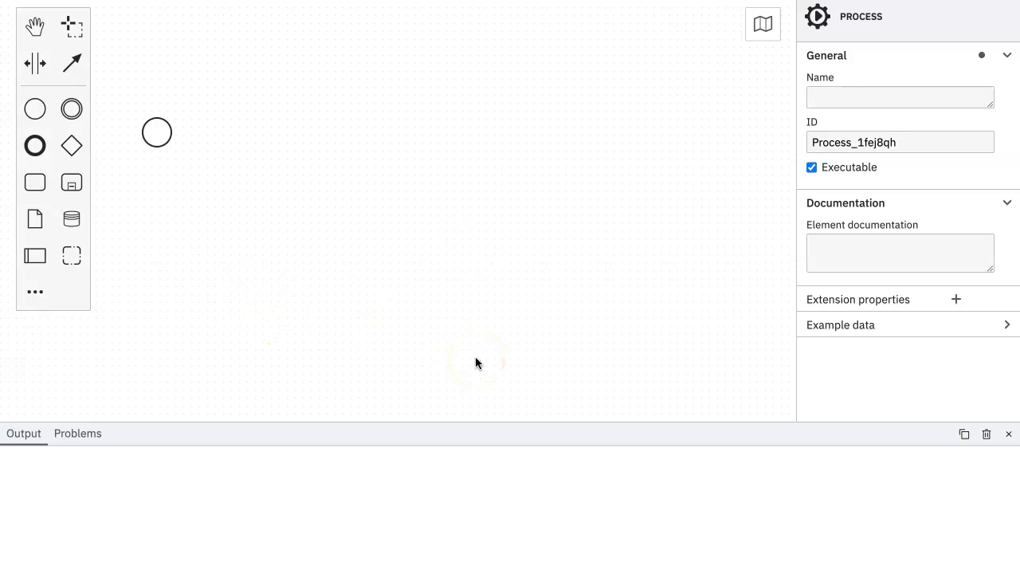
{"action": "mouse_move", "coordinate": [477, 364]}
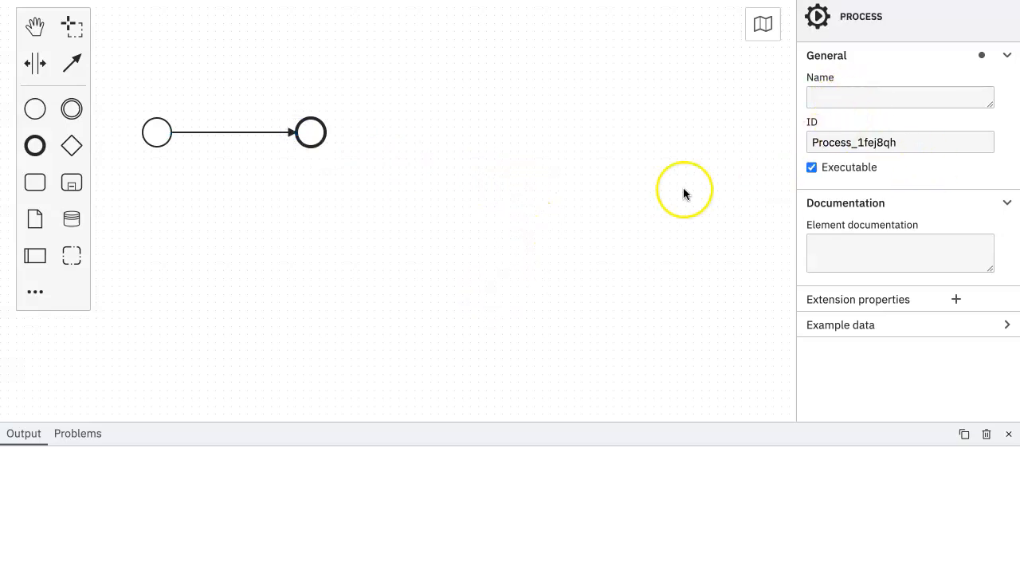
- Enter c8Sample1 in the process Name field of the General properties panel
{"action": "left_click", "coordinate": [900, 96]}
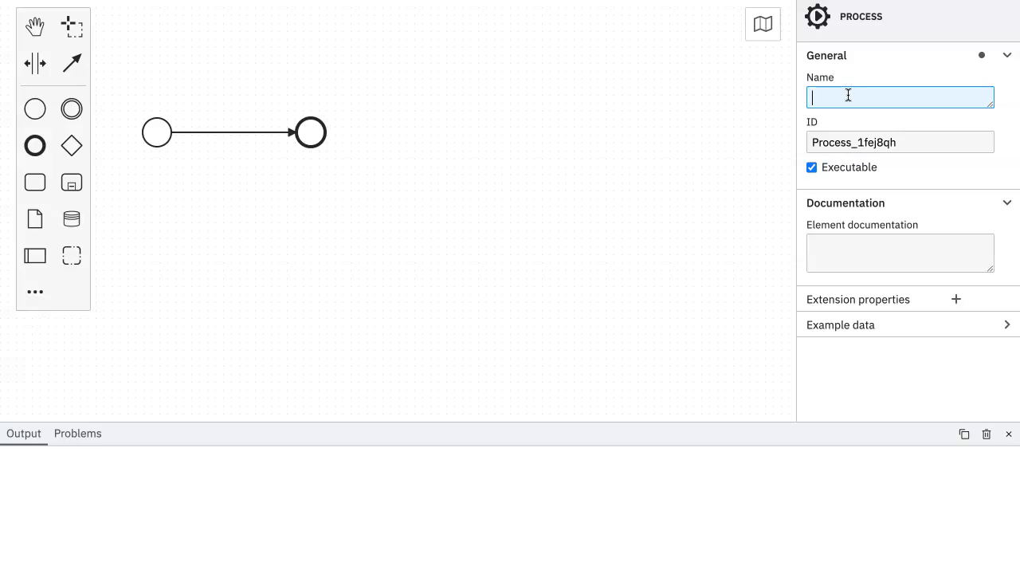
{"action": "type", "text": "c8Sampl"}
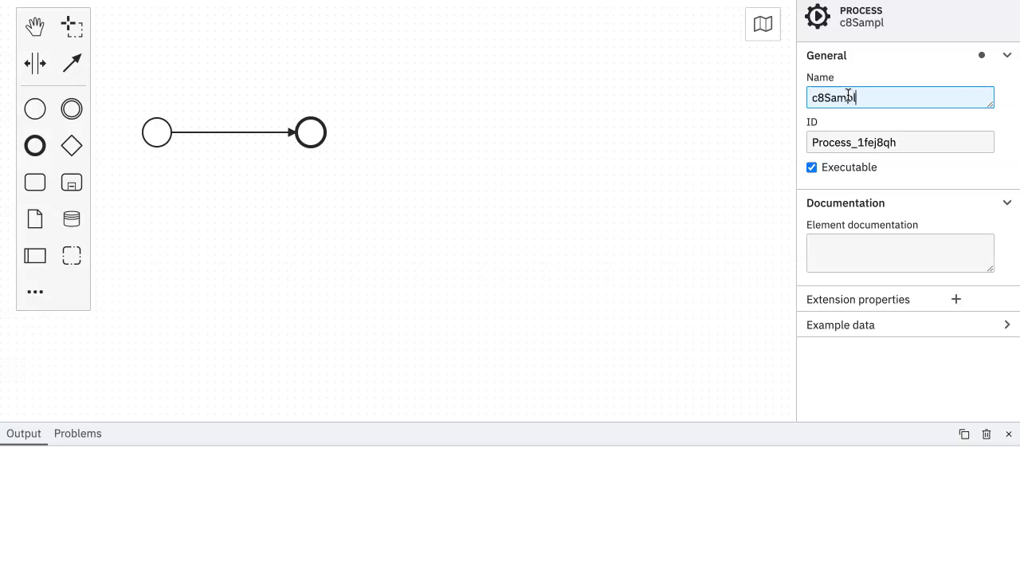
{"action": "type", "text": "e1"}
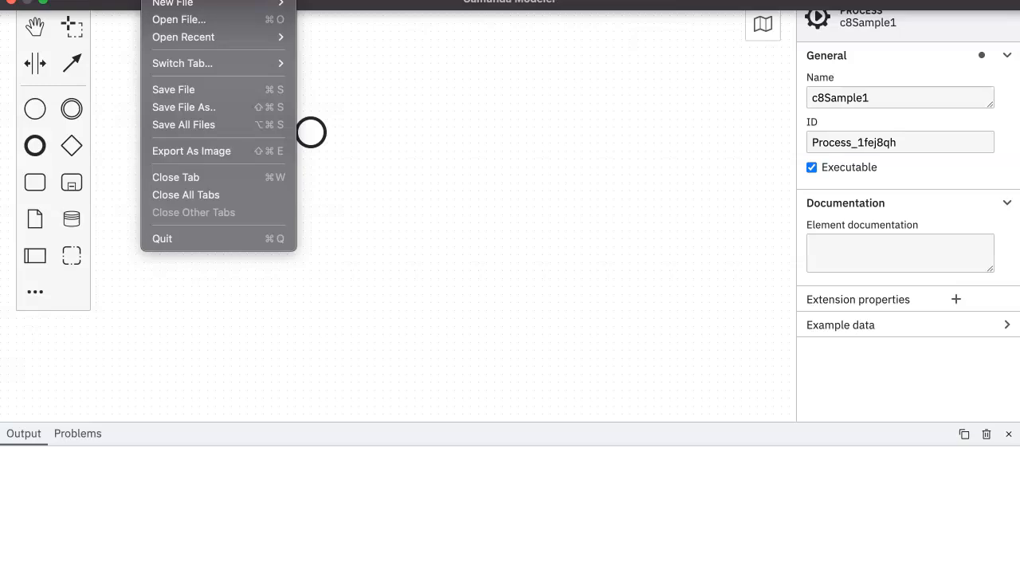
- Use File > Save File As to store the diagram as c8sample1.bpmn
{"action": "left_click", "coordinate": [173, 88]}
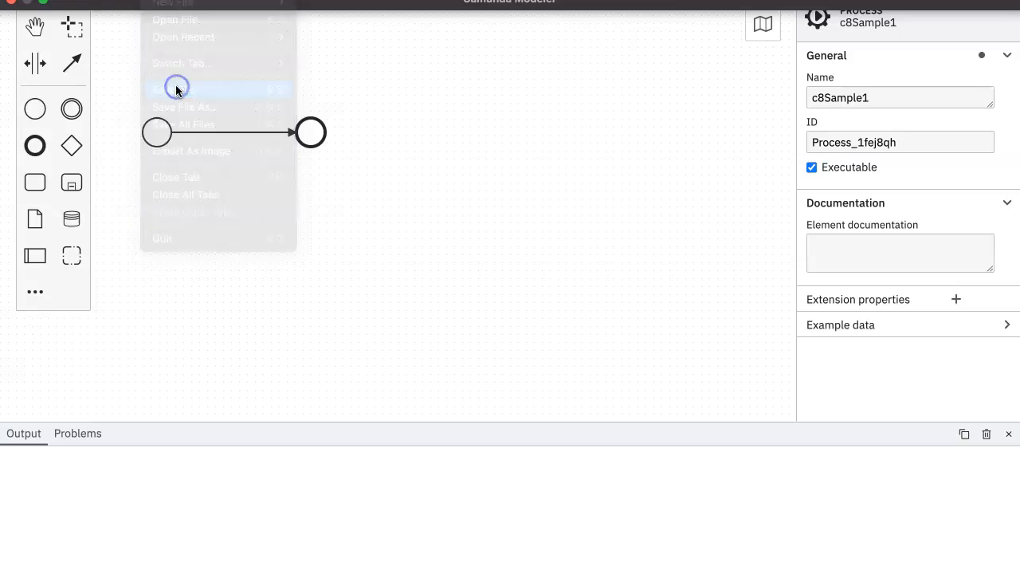
{"action": "left_click", "coordinate": [177, 88]}
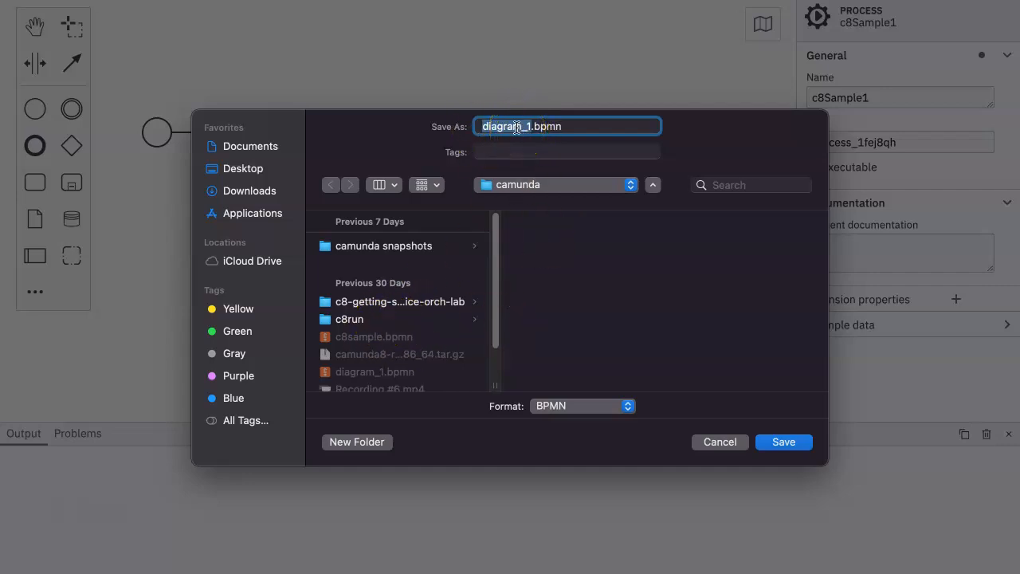
{"action": "type", "text": "c8sample"}
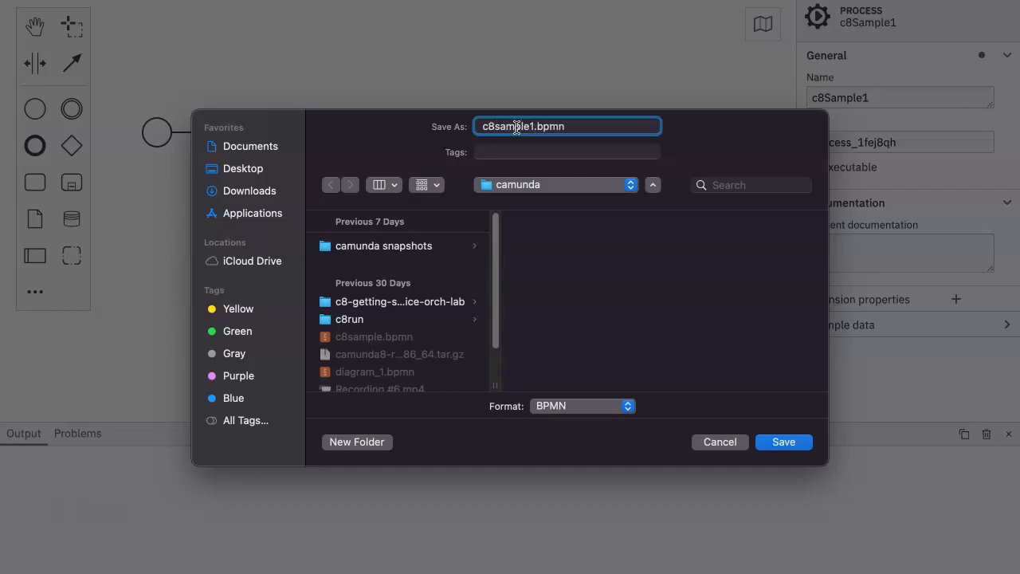
{"action": "left_click", "coordinate": [784, 442]}
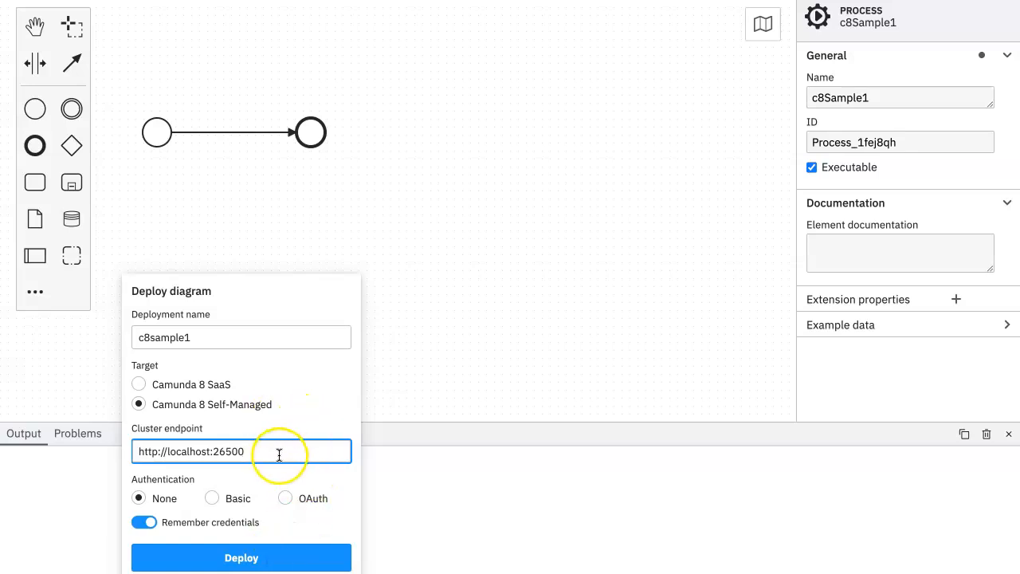
{"action": "mouse_move", "coordinate": [232, 451]}
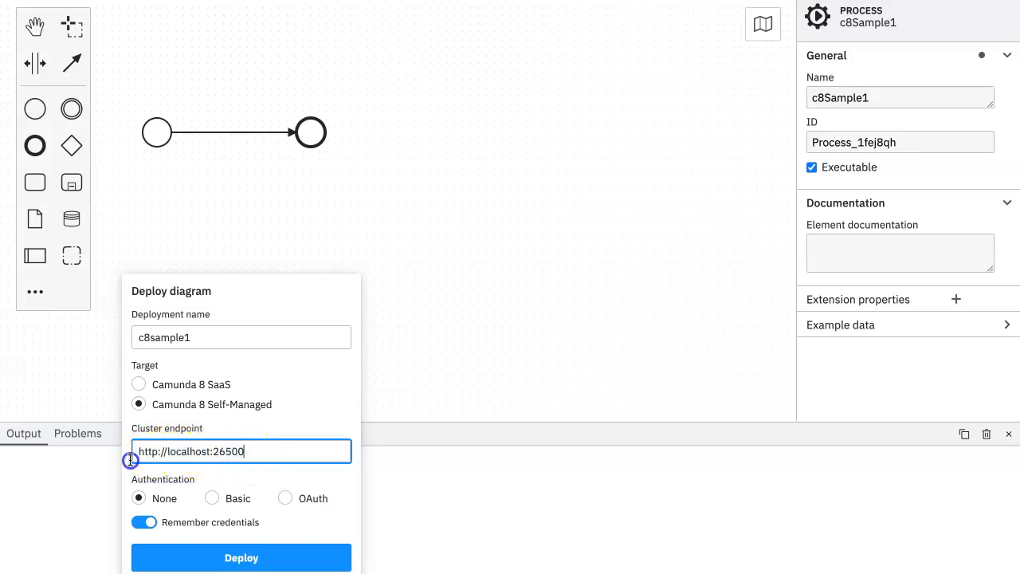
{"action": "triple_click", "coordinate": [190, 452]}
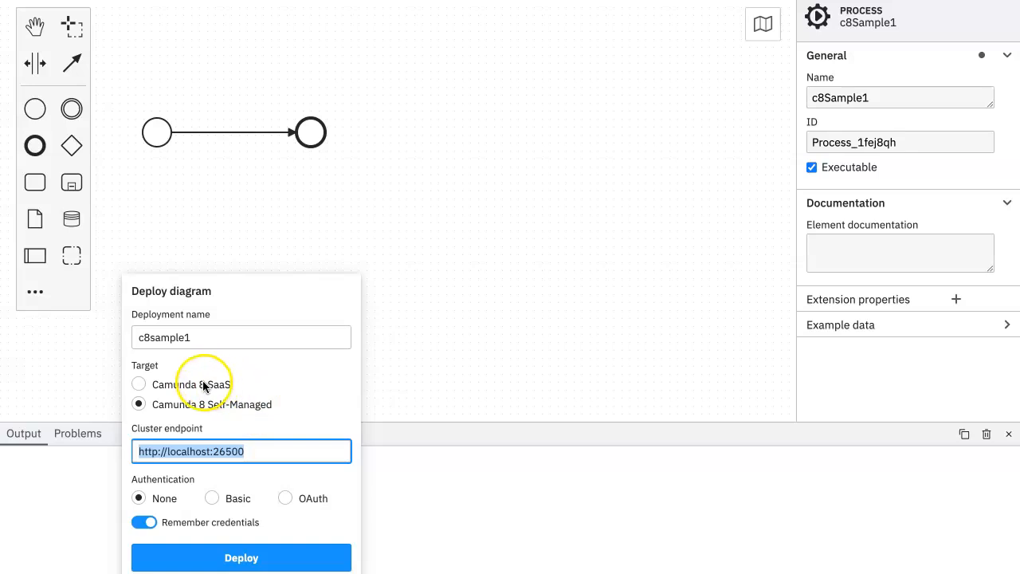
{"action": "mouse_move", "coordinate": [181, 419]}
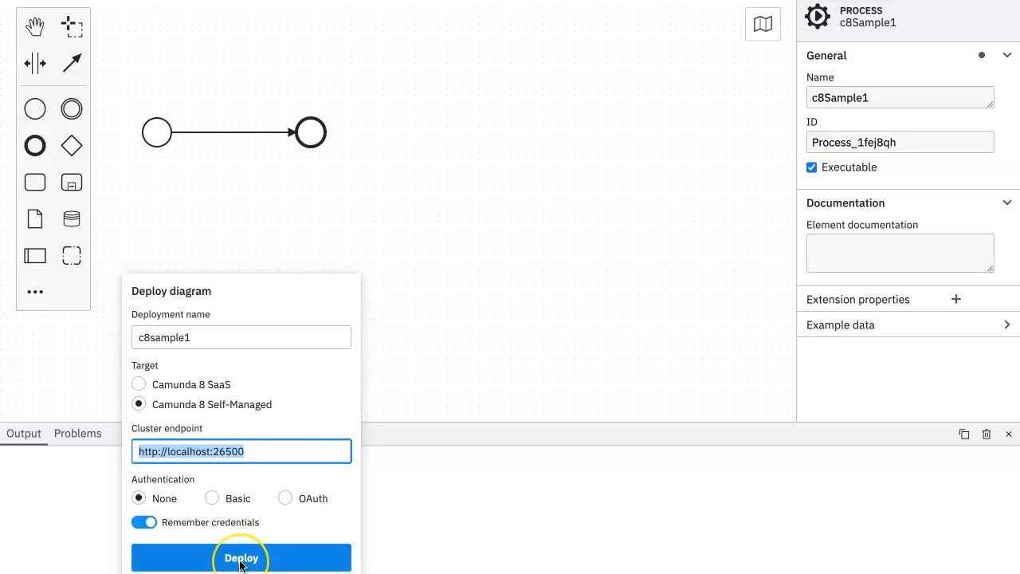
{"action": "left_click", "coordinate": [241, 557]}
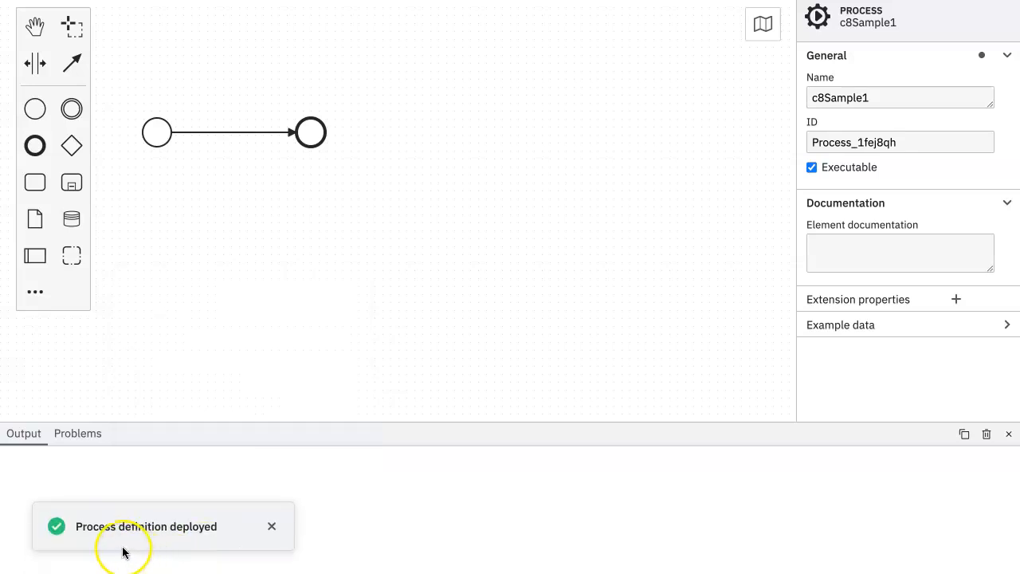
{"action": "mouse_move", "coordinate": [44, 447]}
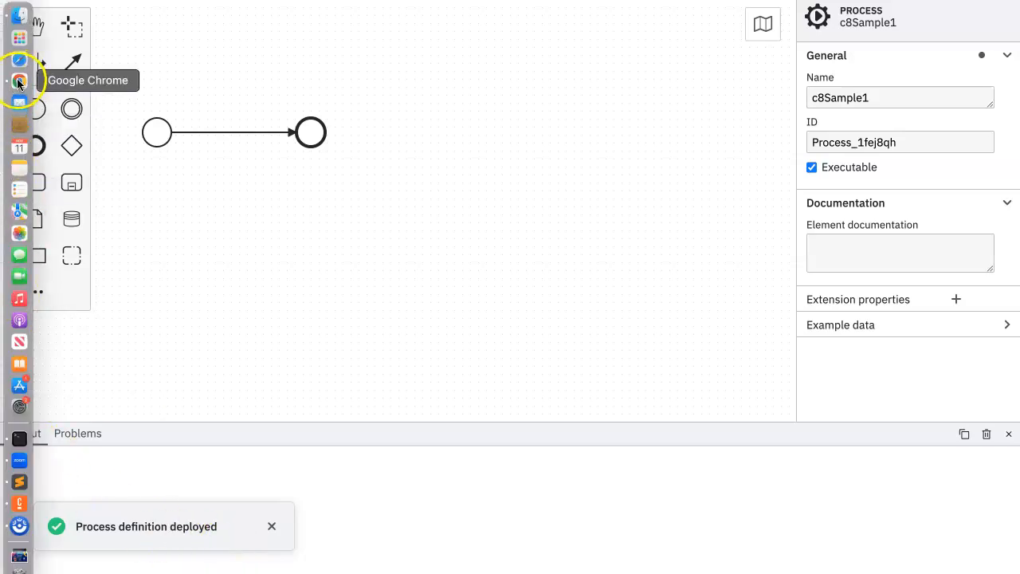
- Open c8Sample1 in Operate and filter instances by its start and end events
{"action": "left_click", "coordinate": [19, 80]}
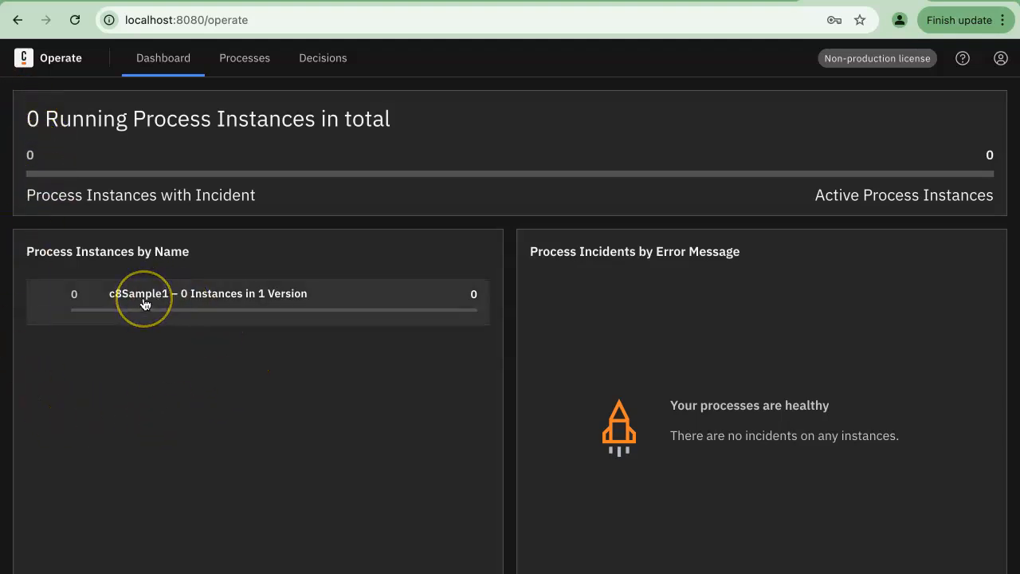
{"action": "mouse_move", "coordinate": [146, 304]}
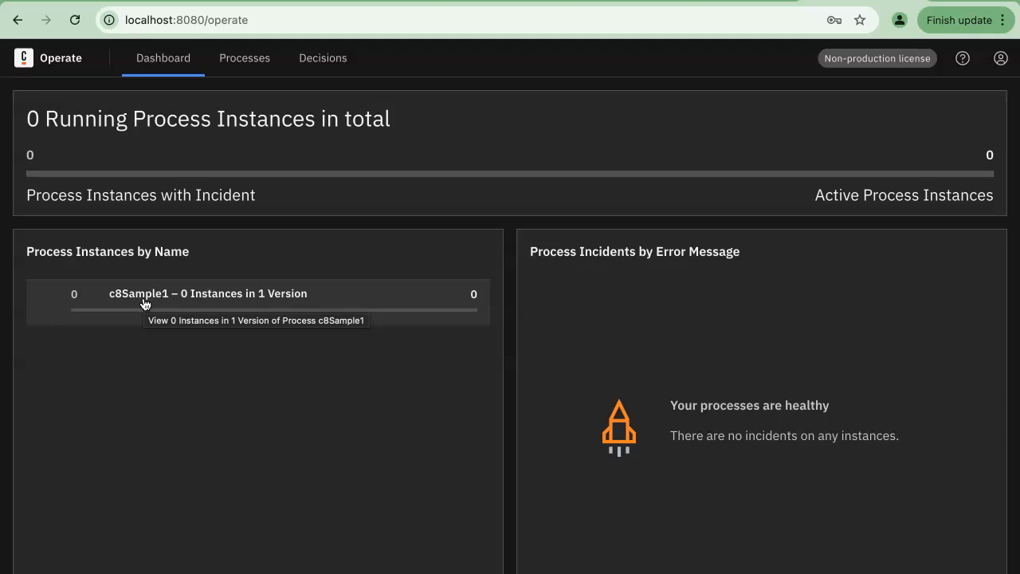
{"action": "left_click", "coordinate": [207, 294]}
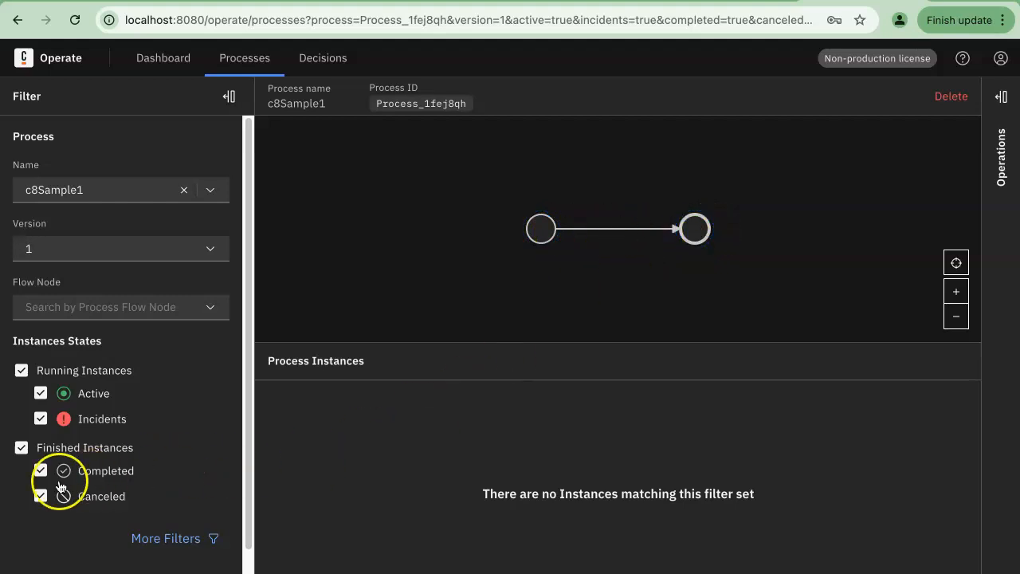
{"action": "left_click", "coordinate": [541, 229]}
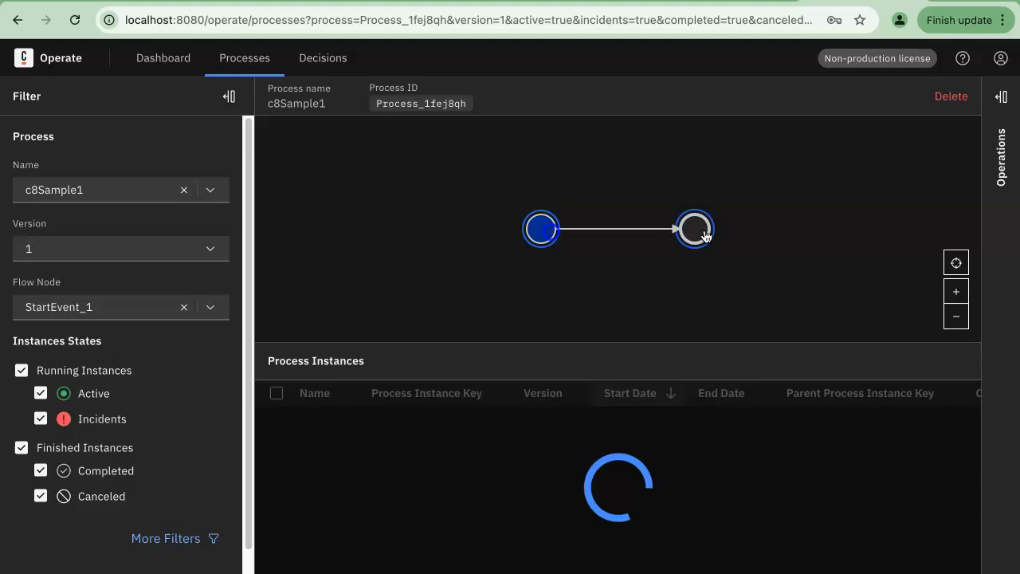
{"action": "left_click", "coordinate": [695, 229]}
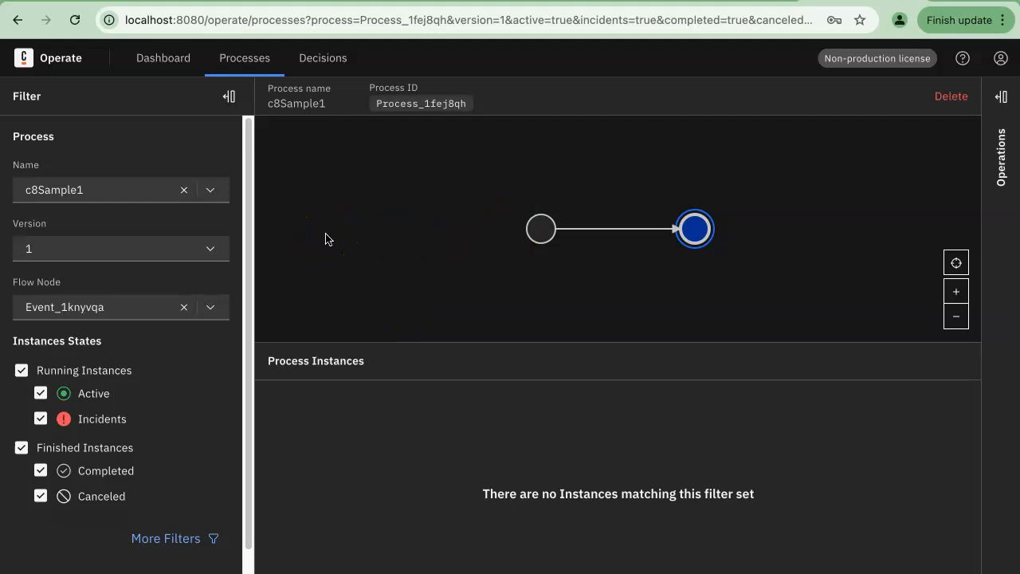
{"action": "mouse_move", "coordinate": [347, 304]}
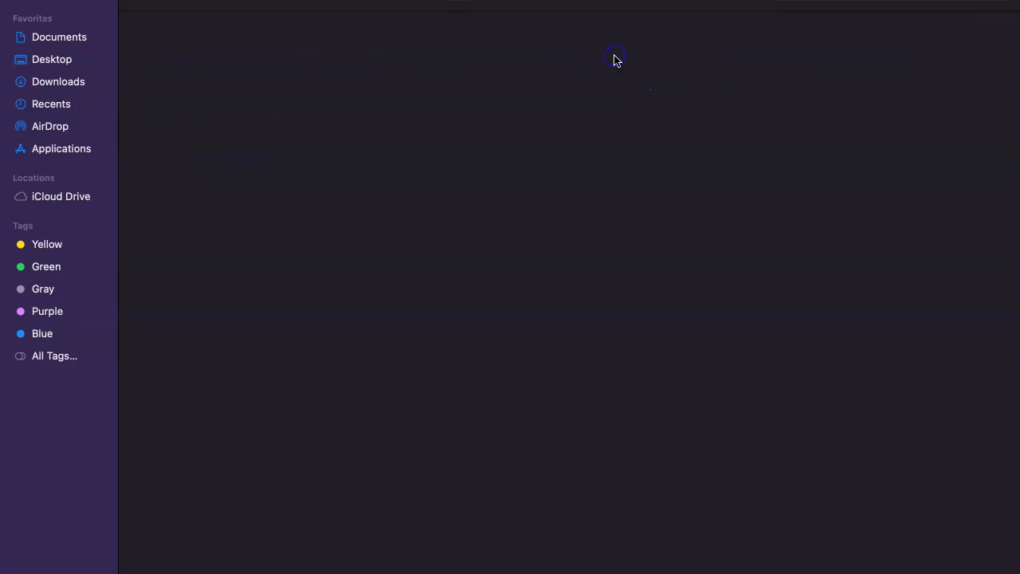
{"action": "mouse_move", "coordinate": [254, 12]}
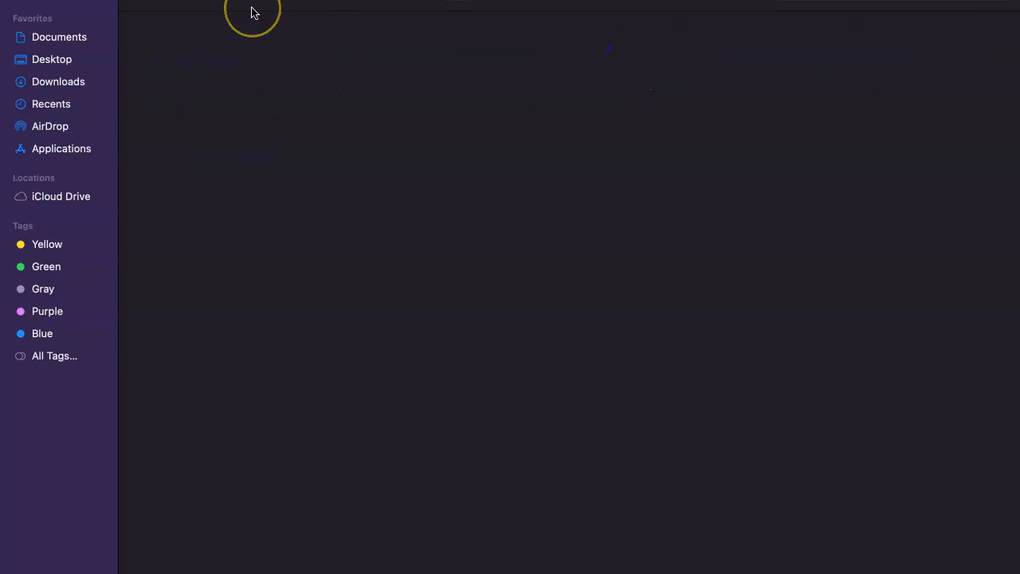
{"action": "mouse_move", "coordinate": [254, 91]}
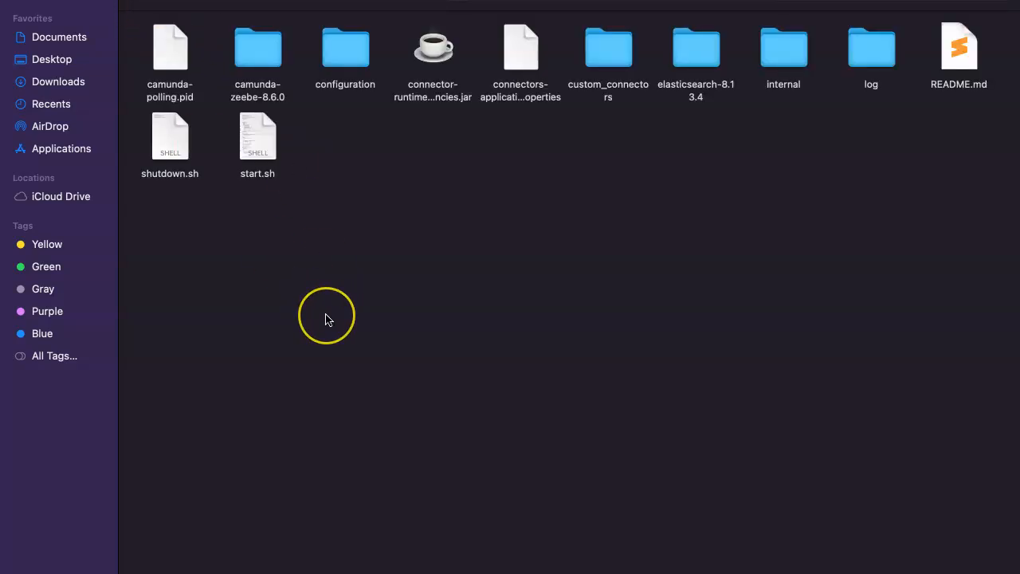
{"action": "mouse_move", "coordinate": [215, 341]}
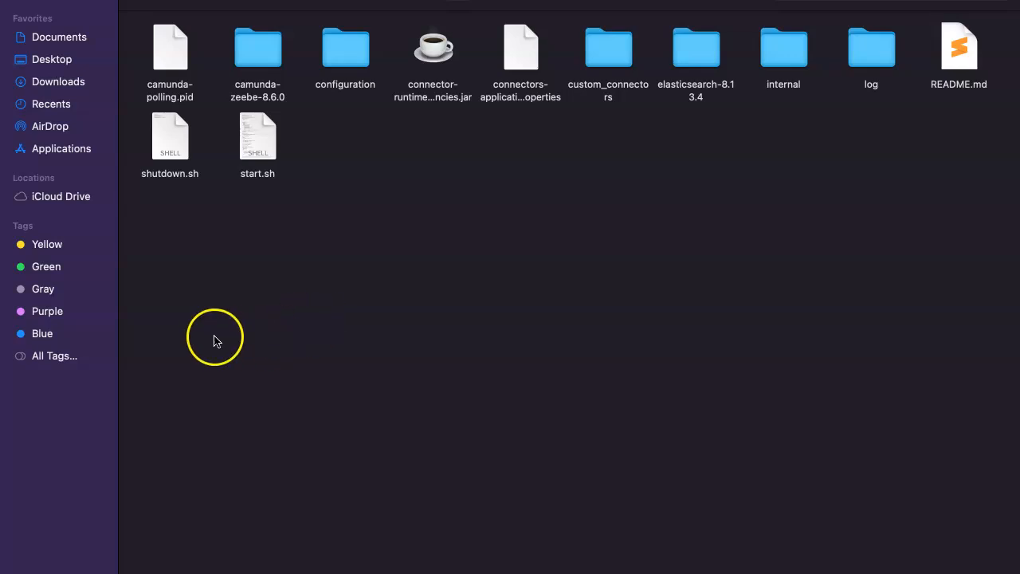
{"action": "mouse_move", "coordinate": [232, 336]}
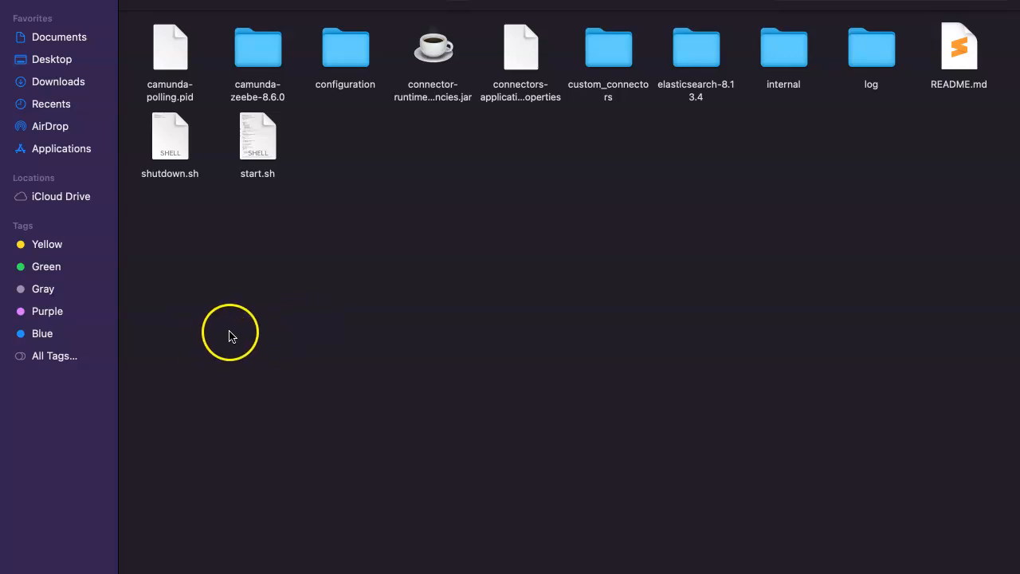
- Open the c8run folder in Finder and select shutdown.sh
{"action": "left_click", "coordinate": [231, 334]}
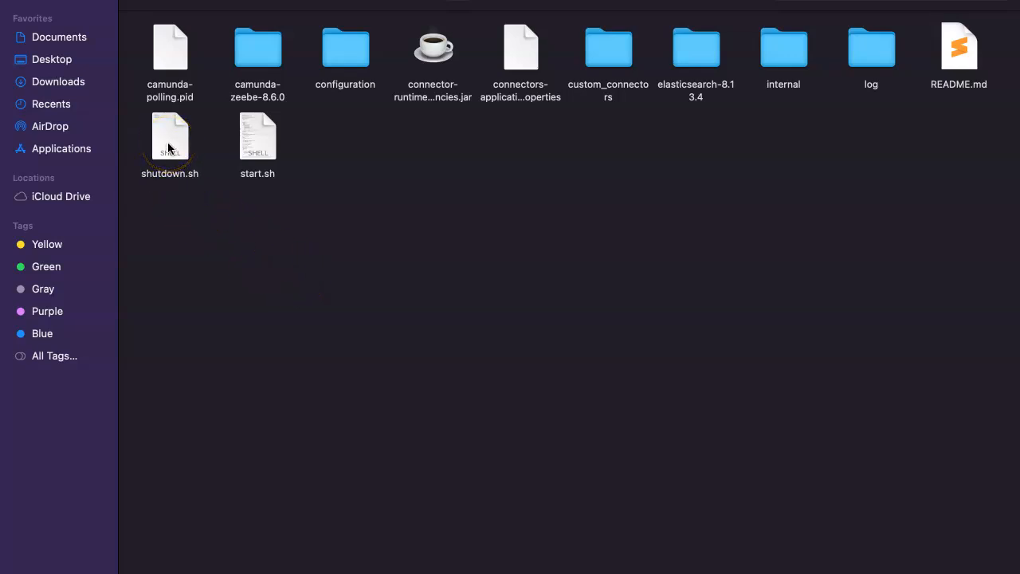
{"action": "left_click", "coordinate": [169, 144]}
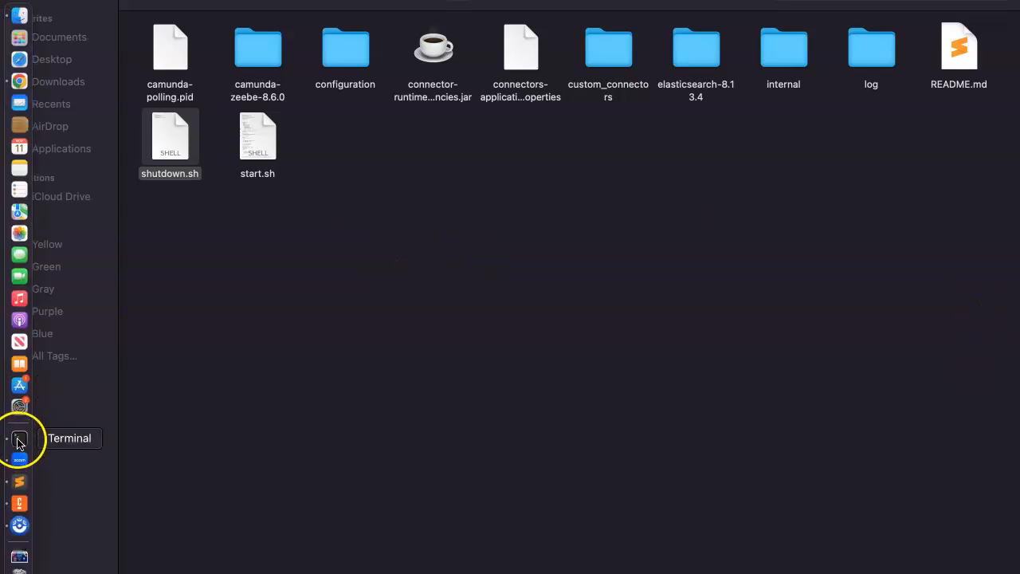
- In Terminal, type 'cat endpoints.txt' and stop Camunda 8 Run with Ctrl+C
{"action": "right_click", "coordinate": [20, 438]}
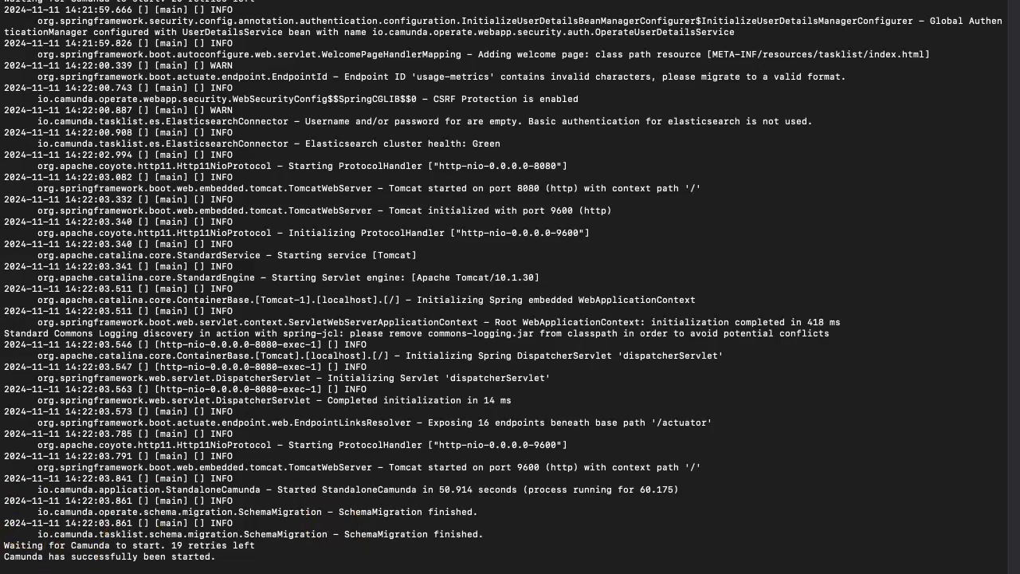
{"action": "type", "text": "cat endpoints.txt"}
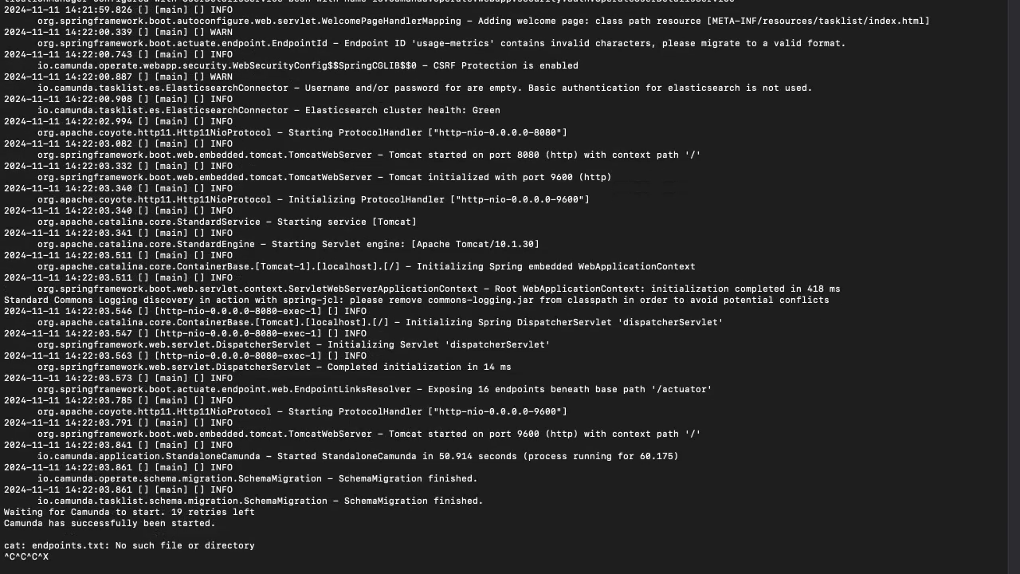
{"action": "key", "text": "ctrl+c"}
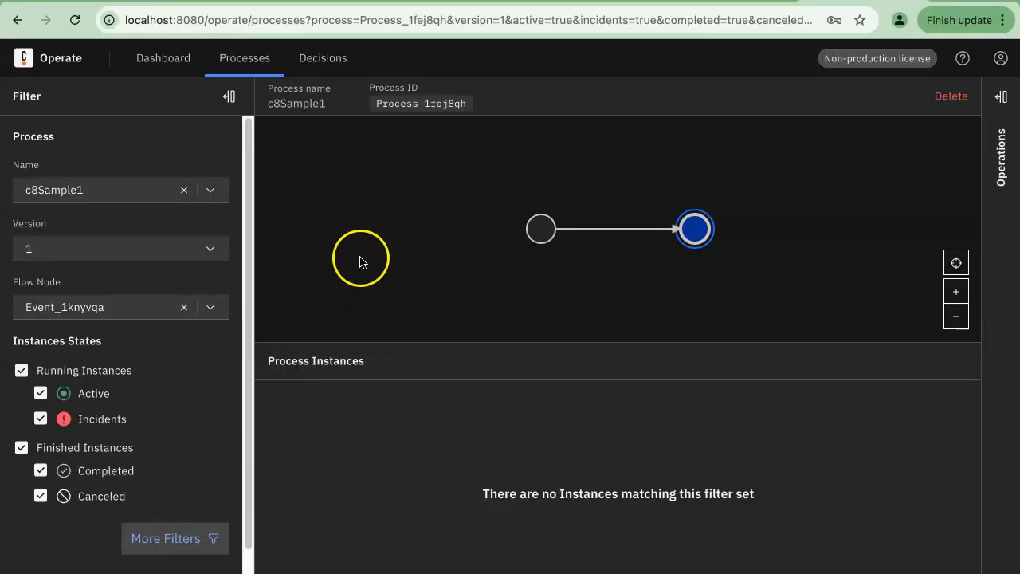
- Reload the Operate page to see localhost refuse the connection
{"action": "left_click", "coordinate": [76, 20]}
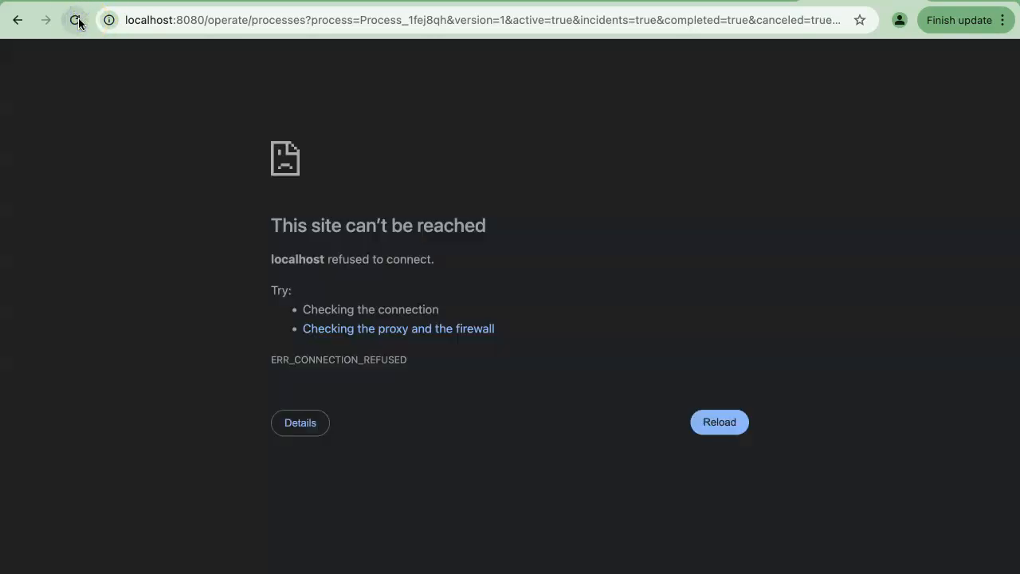